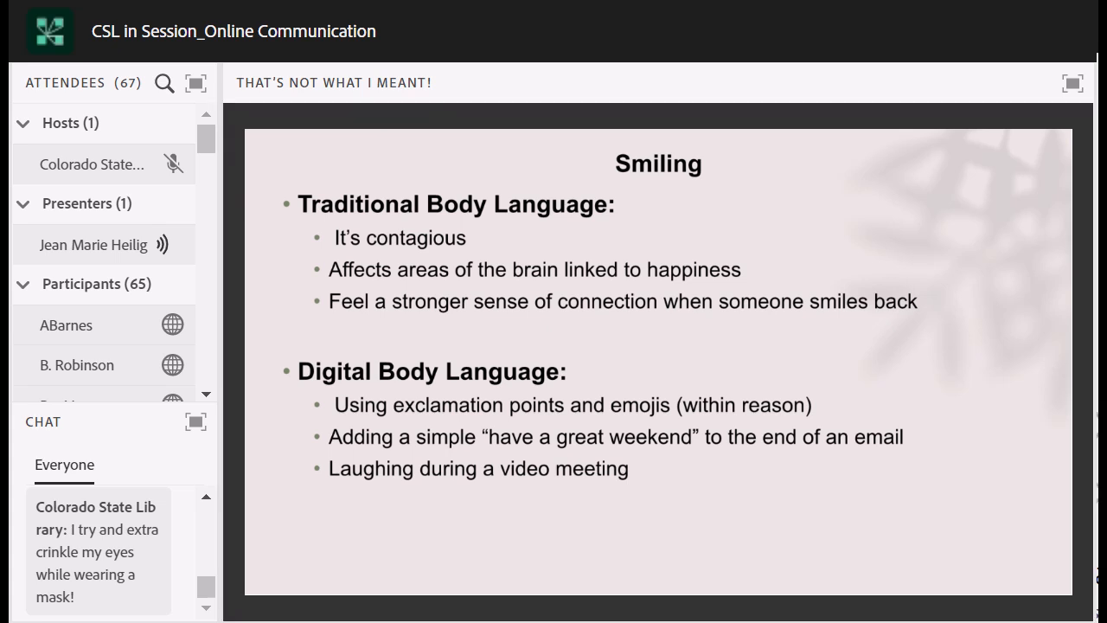
# Step: Move past the Smiling body-language slide to the 'What Makes You Crazy?' email slide
pyautogui.scroll(-3)
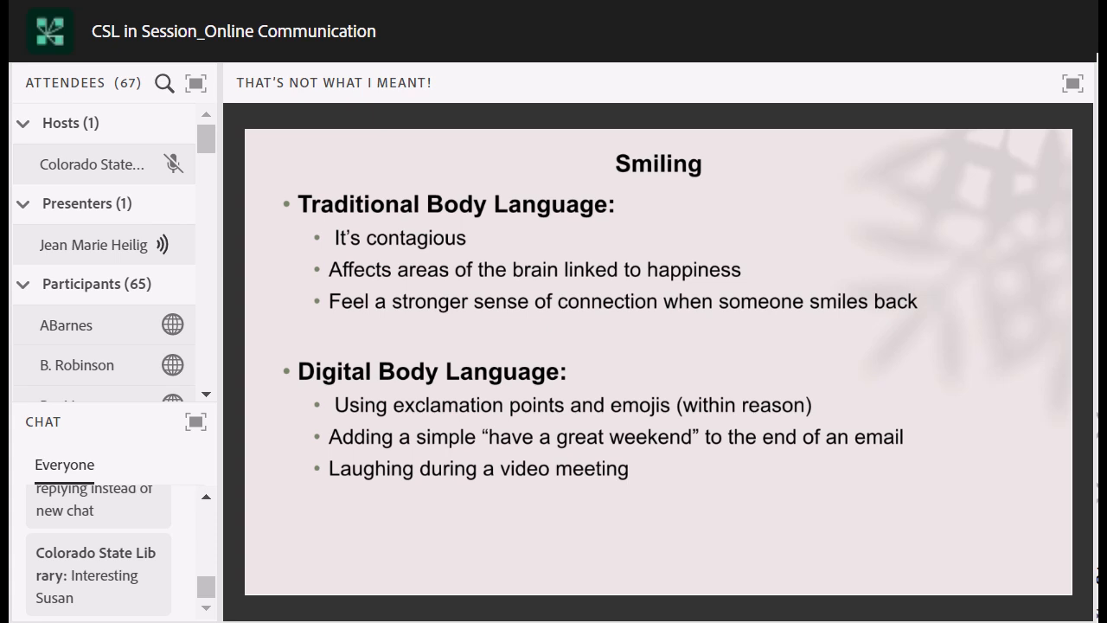
pyautogui.scroll(-3)
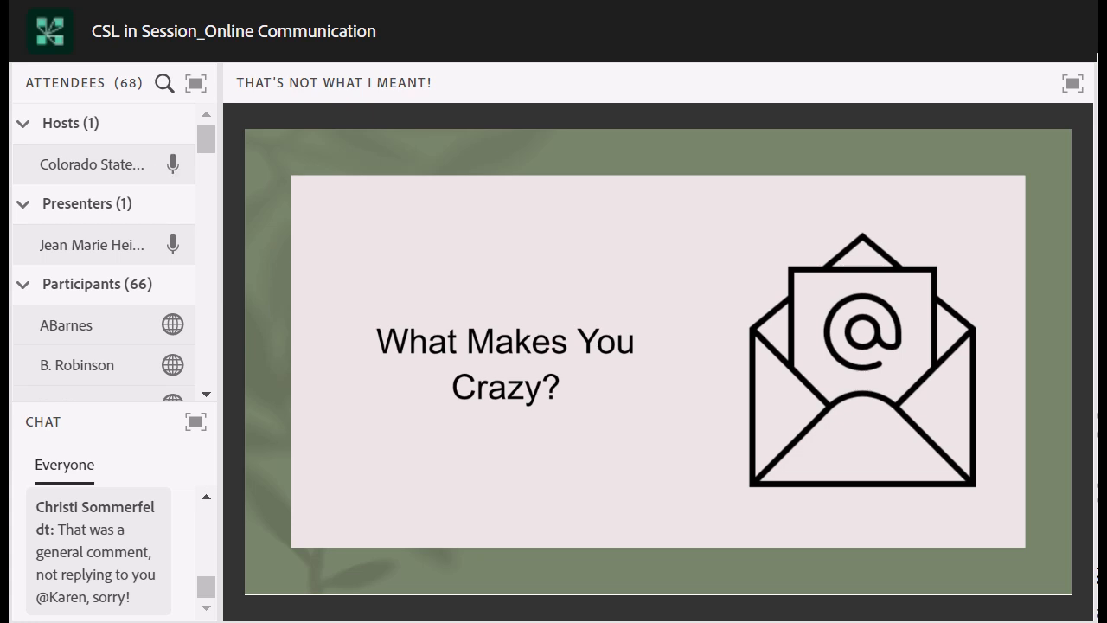
pyautogui.scroll(-3)
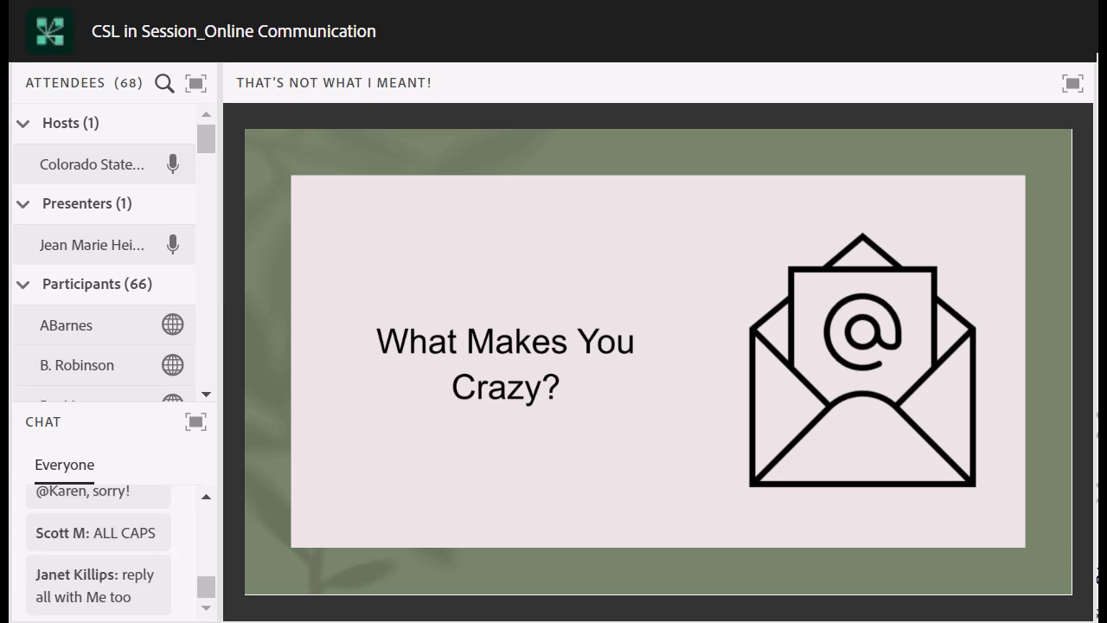
pyautogui.scroll(-3)
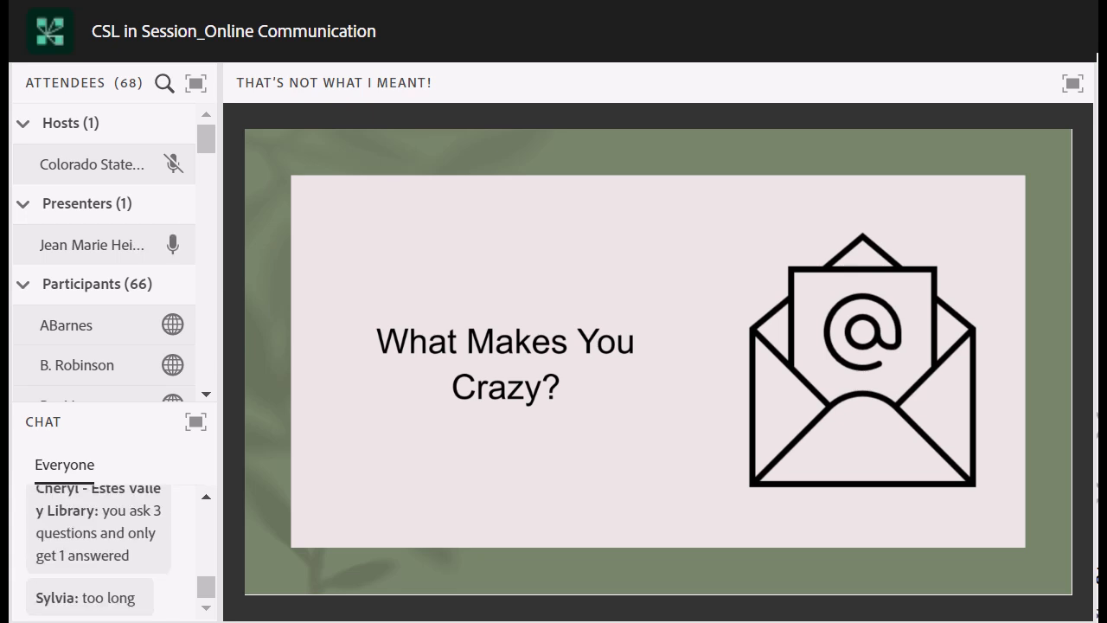
pyautogui.scroll(-3)
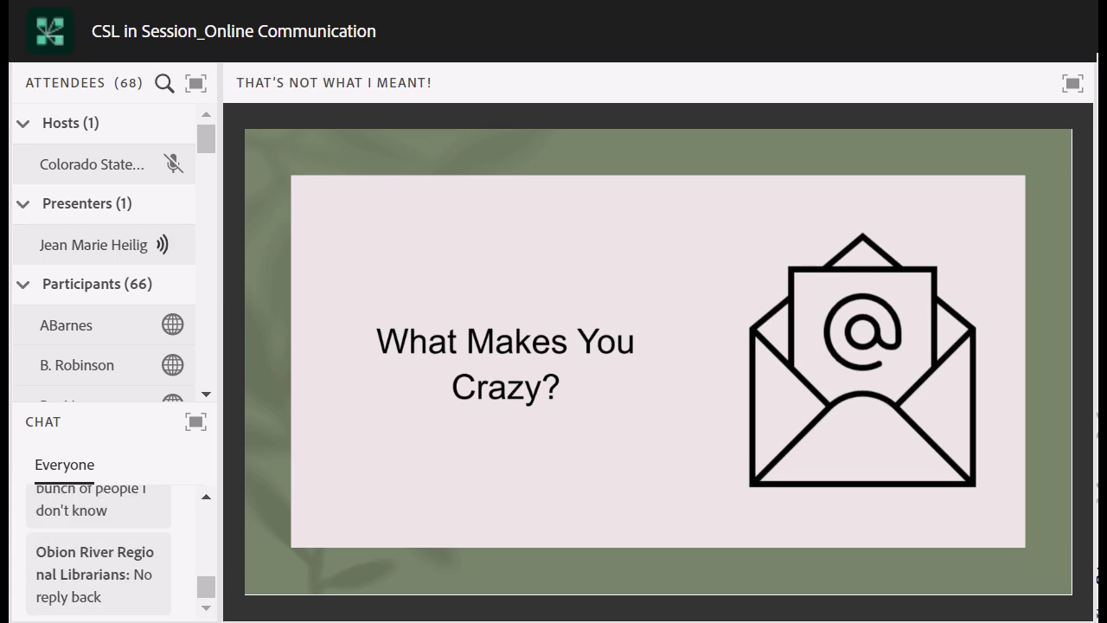
pyautogui.scroll(-3)
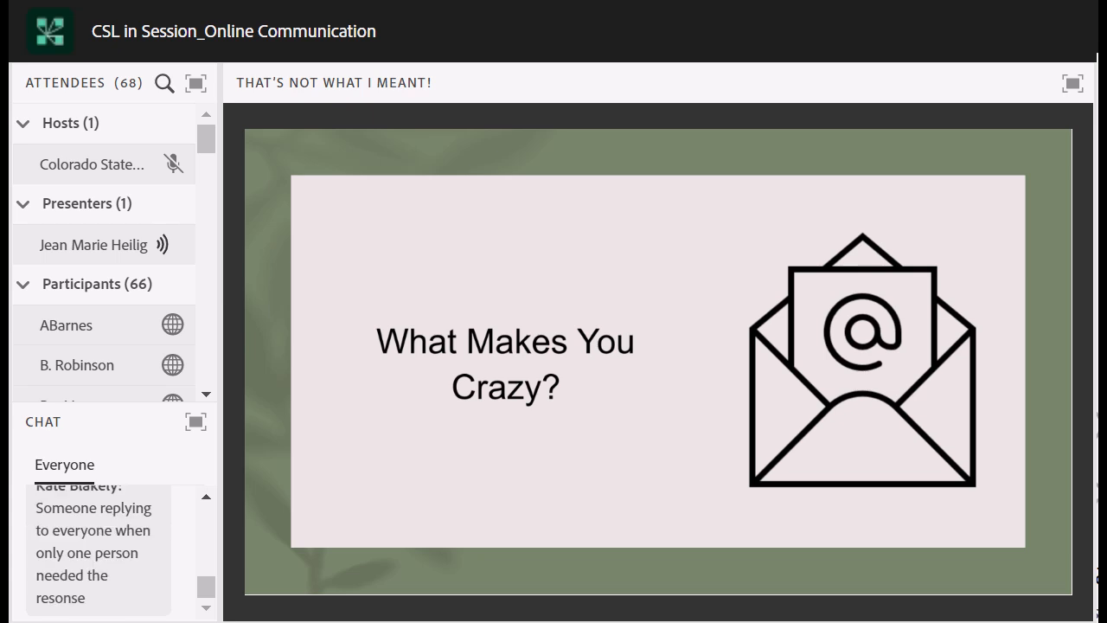
pyautogui.scroll(-3)
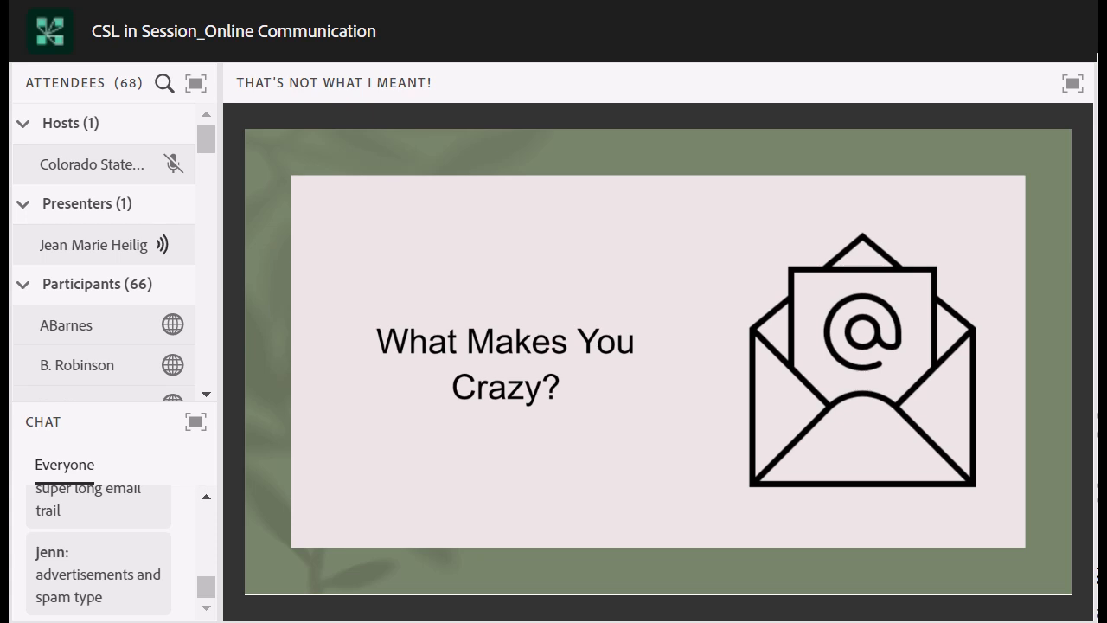
pyautogui.scroll(-3)
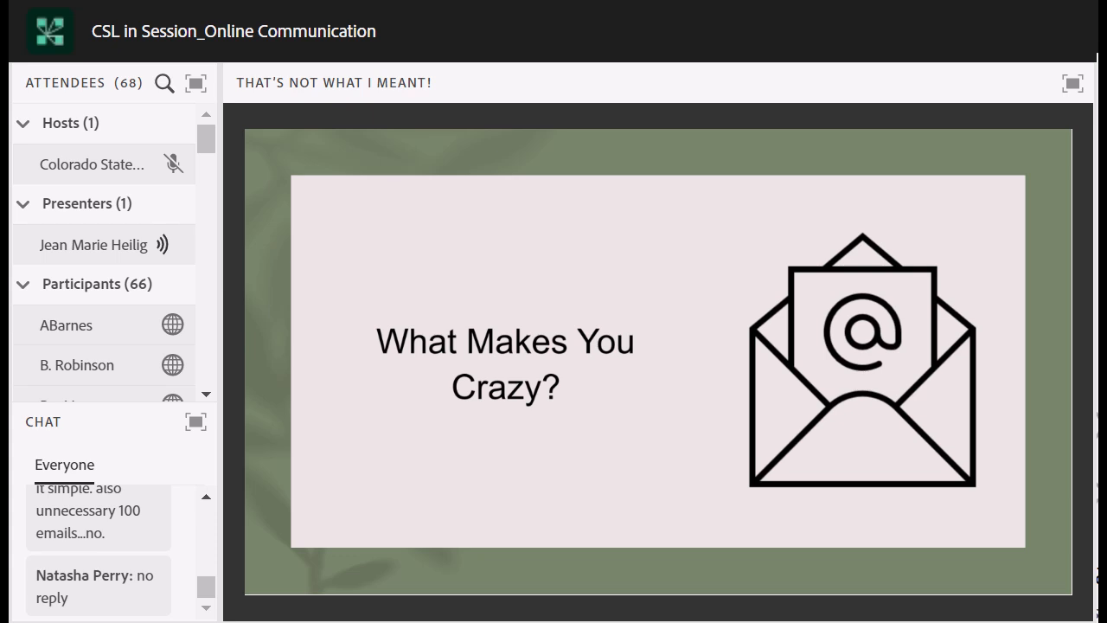
pyautogui.scroll(-3)
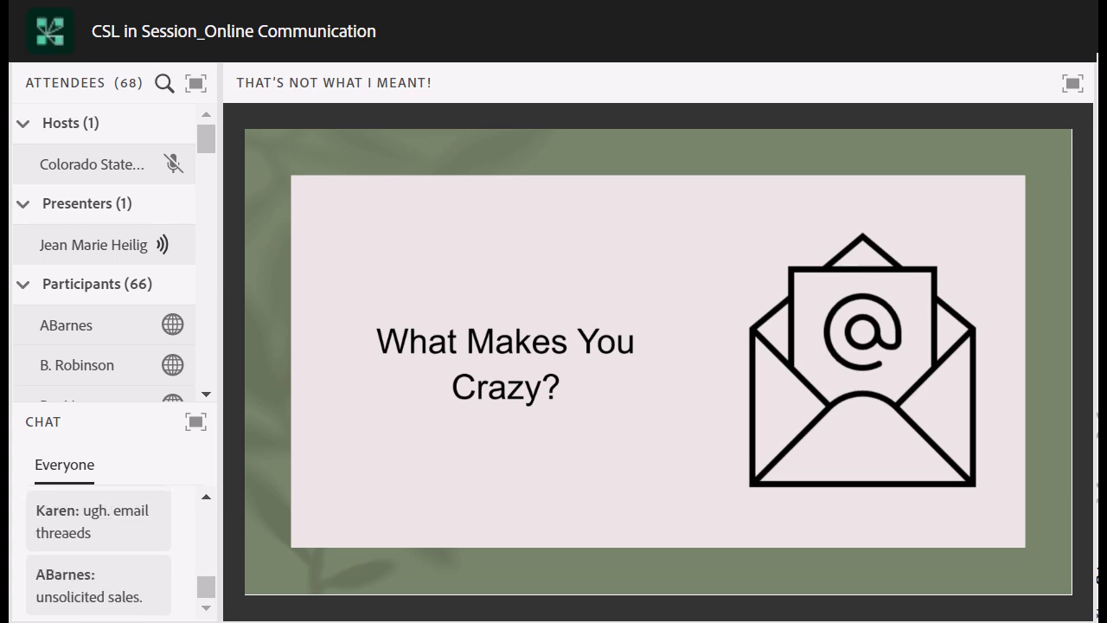
pyautogui.scroll(-3)
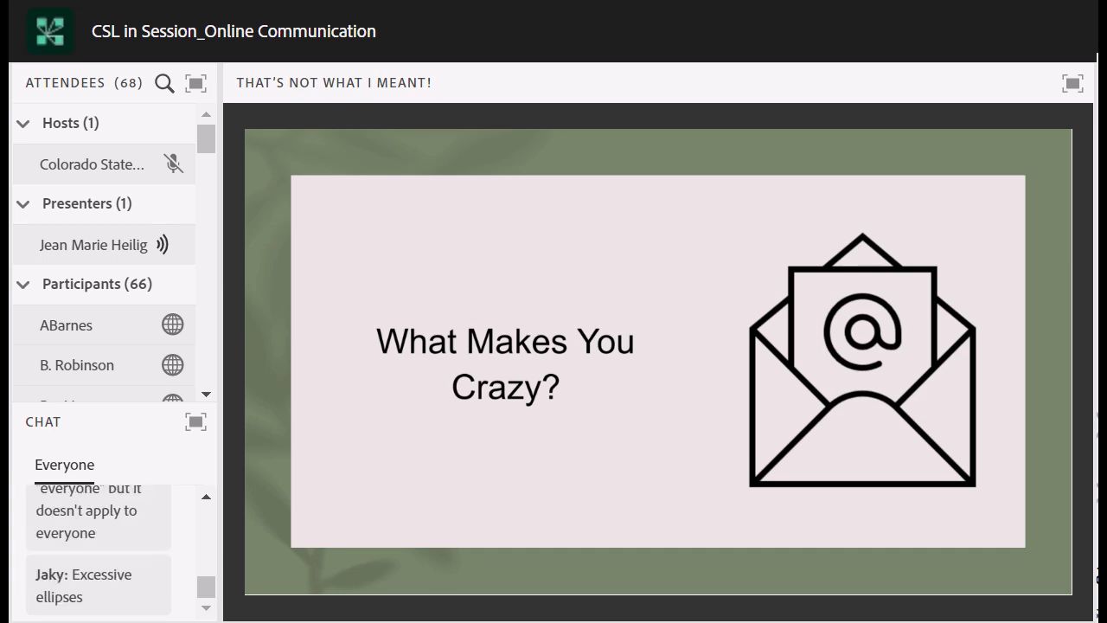
pyautogui.scroll(-3)
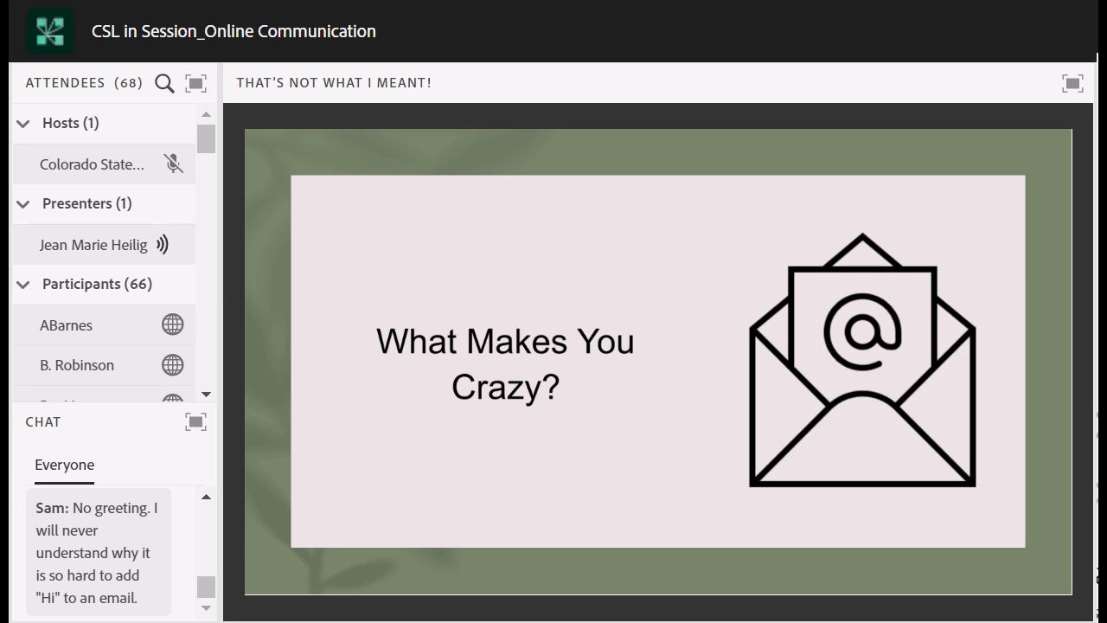
pyautogui.scroll(-3)
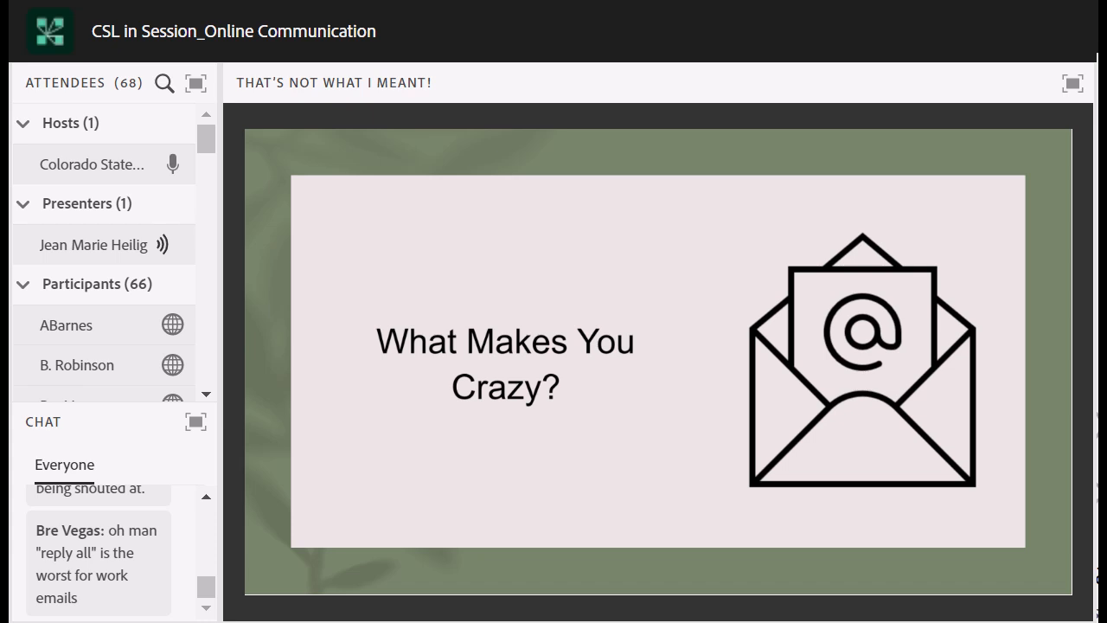
pyautogui.scroll(-3)
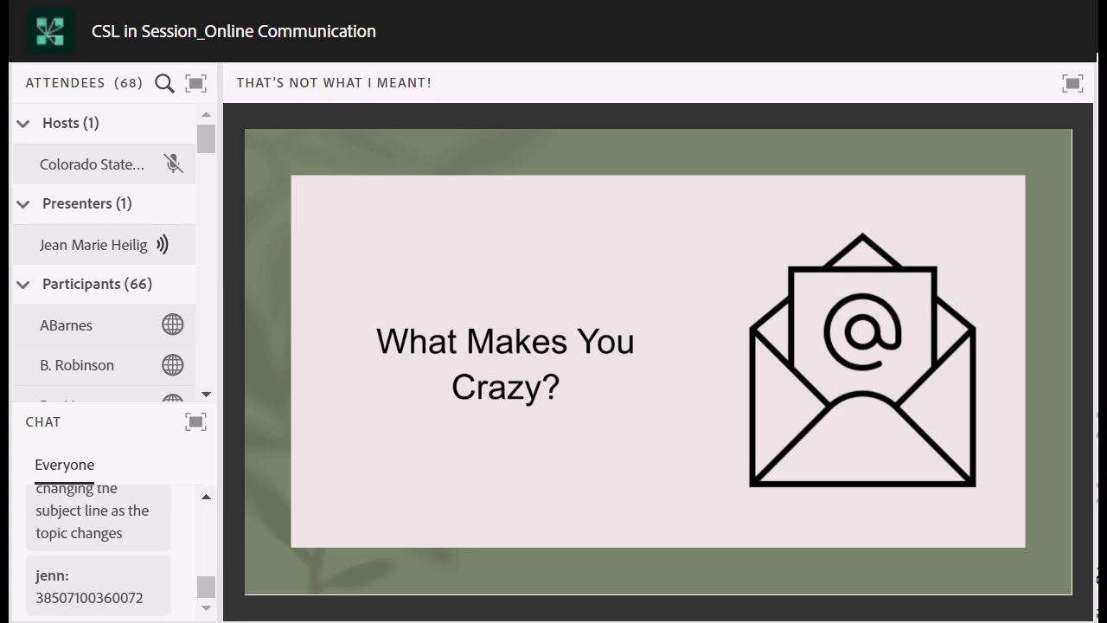
pyautogui.scroll(-3)
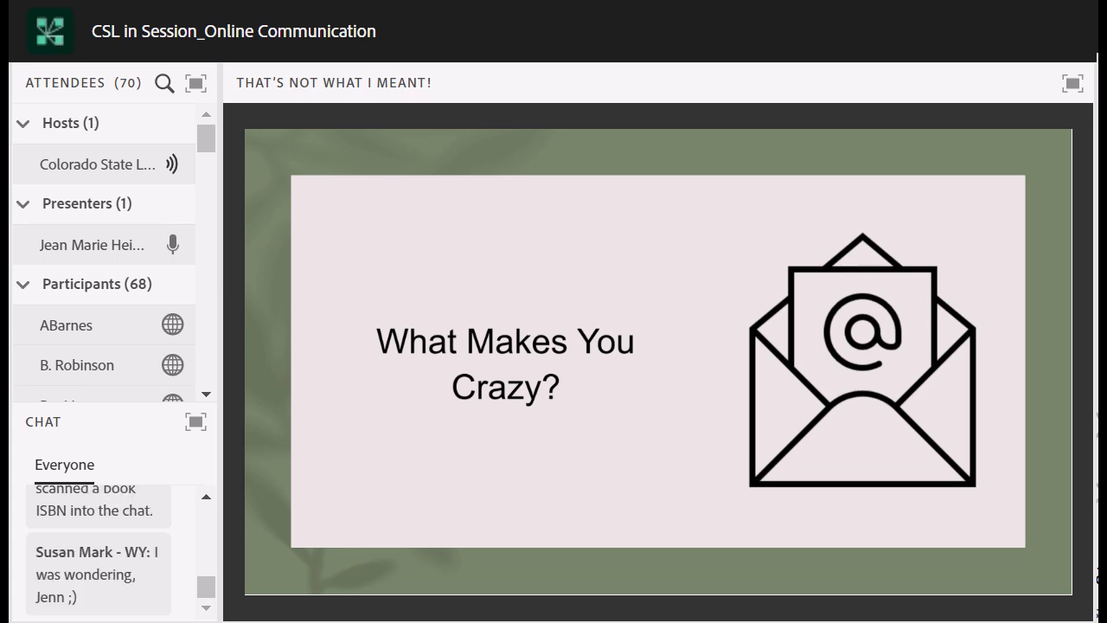
# Step: Bring up the 'Dos and Don'ts' email etiquette slide with the fire image
pyautogui.scroll(-3)
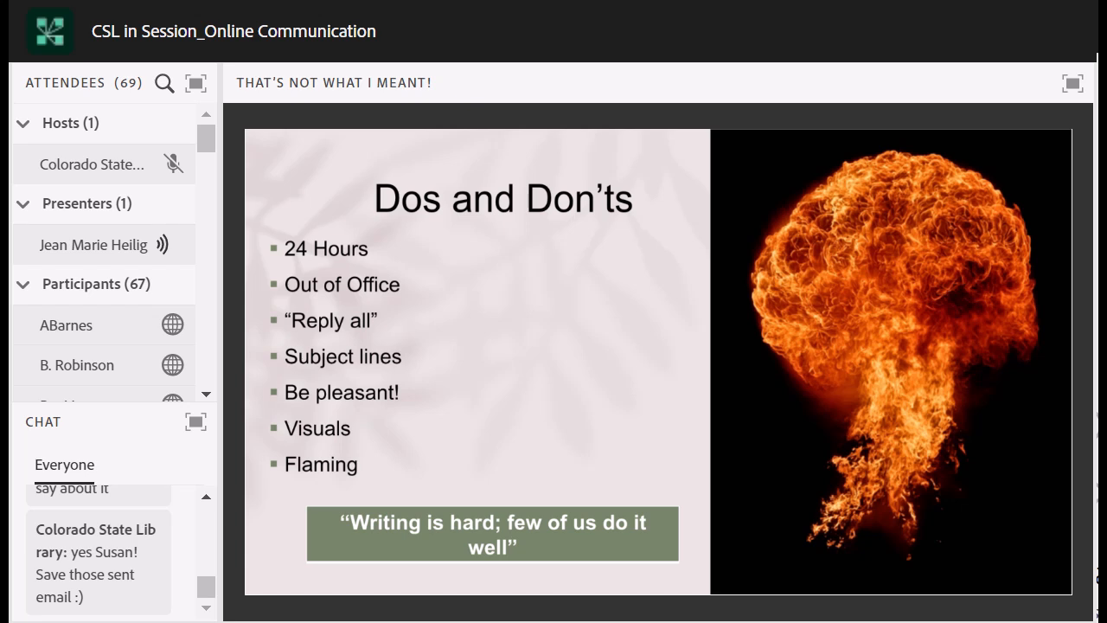
pyautogui.scroll(-3)
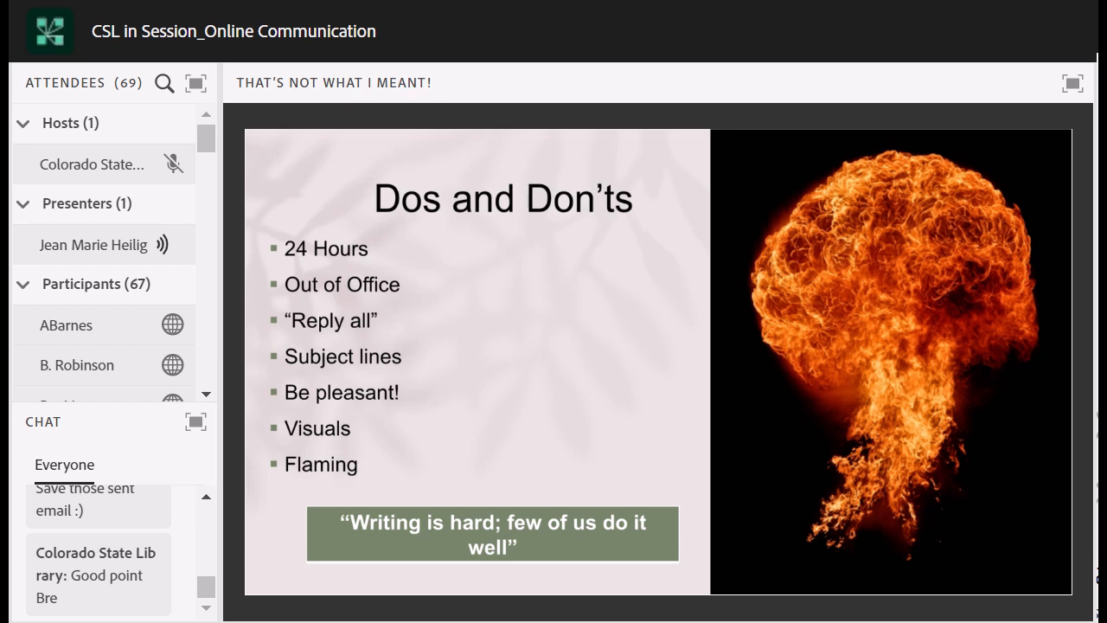
pyautogui.scroll(-3)
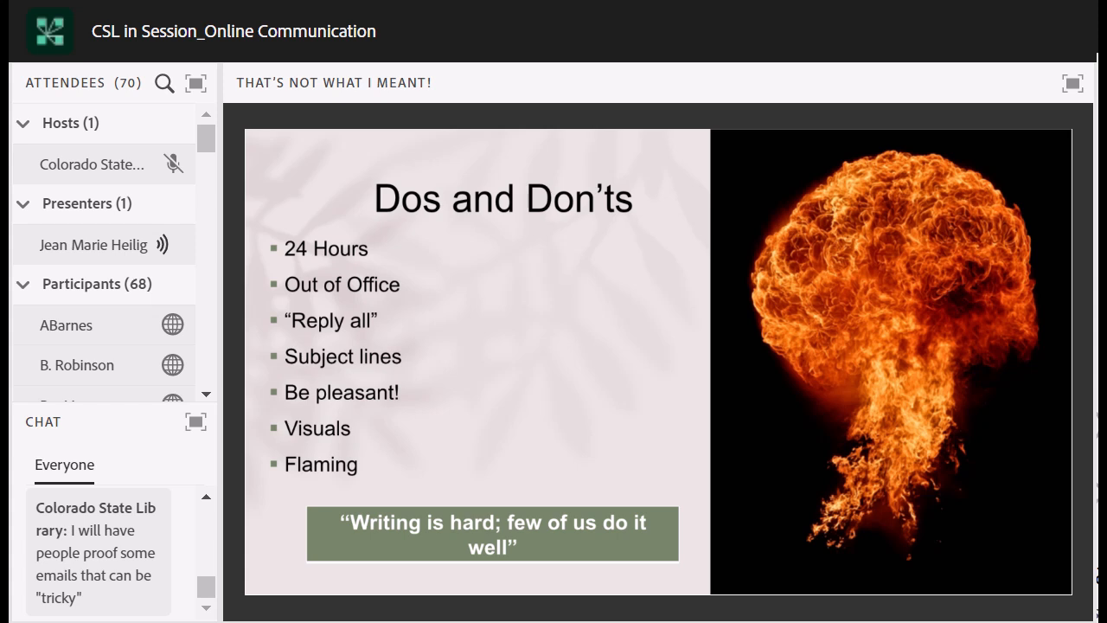
pyautogui.scroll(-3)
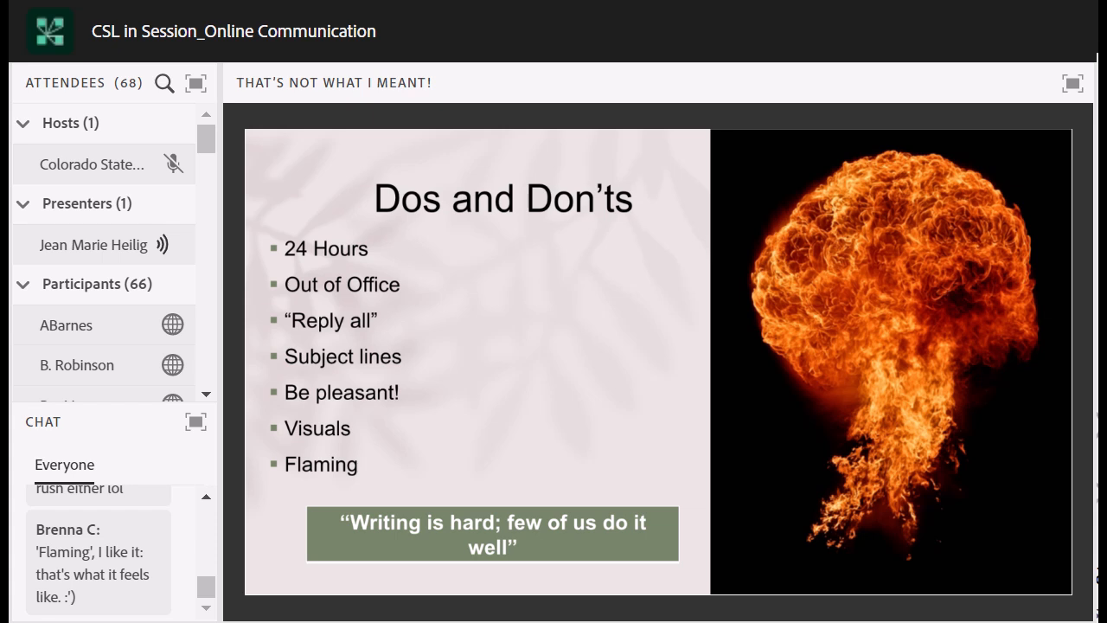
pyautogui.scroll(-3)
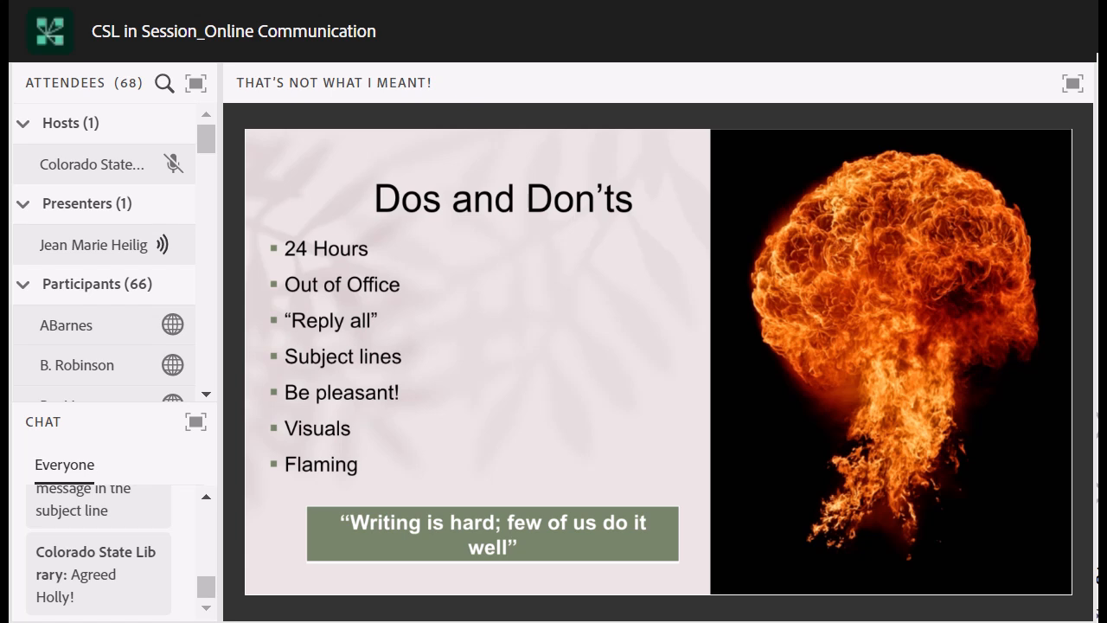
pyautogui.scroll(-3)
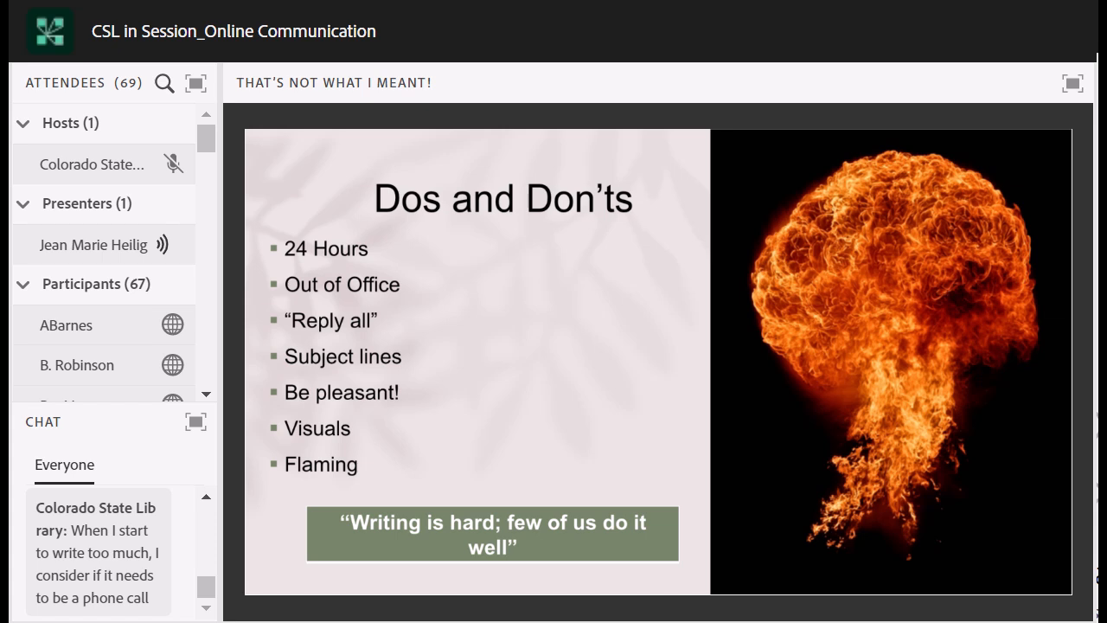
pyautogui.scroll(-3)
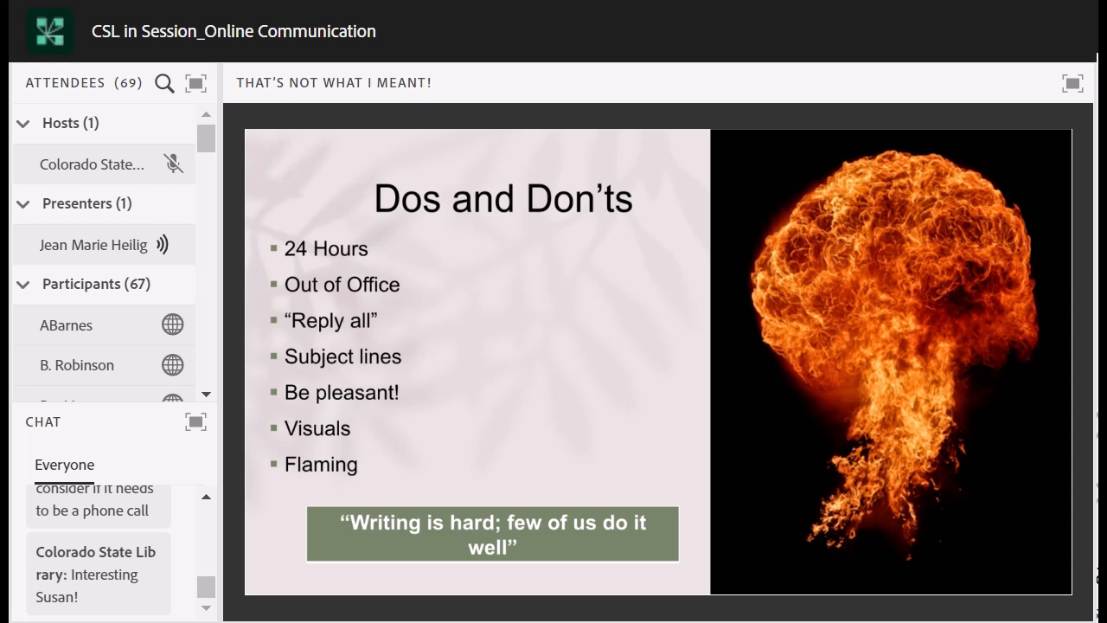
pyautogui.scroll(-3)
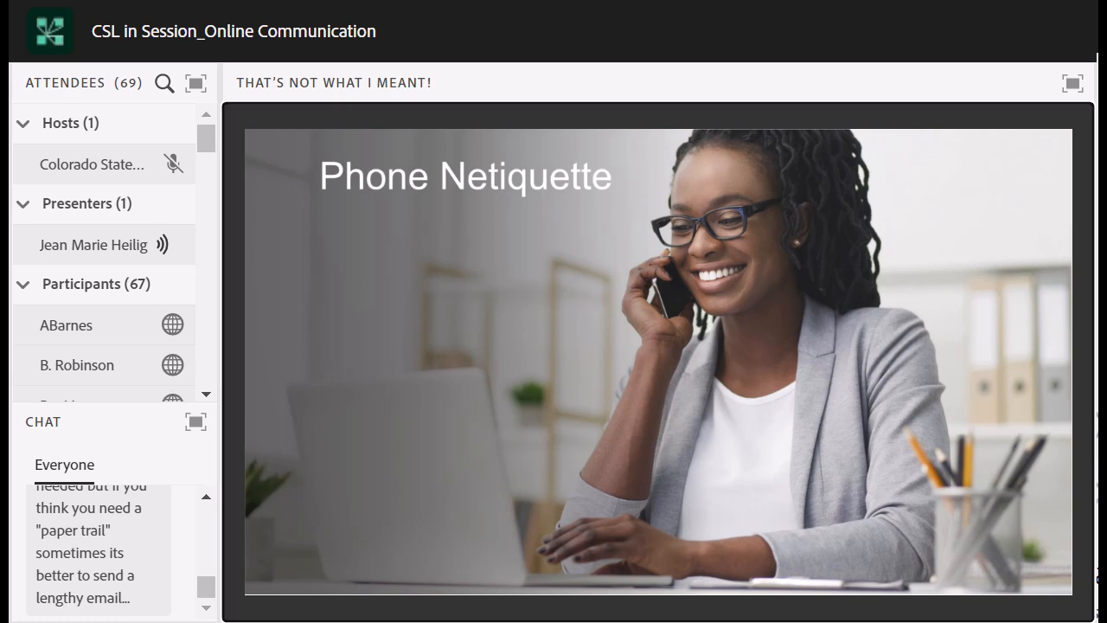
# Step: Follow the Everyone chat as the deck reaches the phone-themed 'What Makes You Crazy?' slide
pyautogui.scroll(-3)
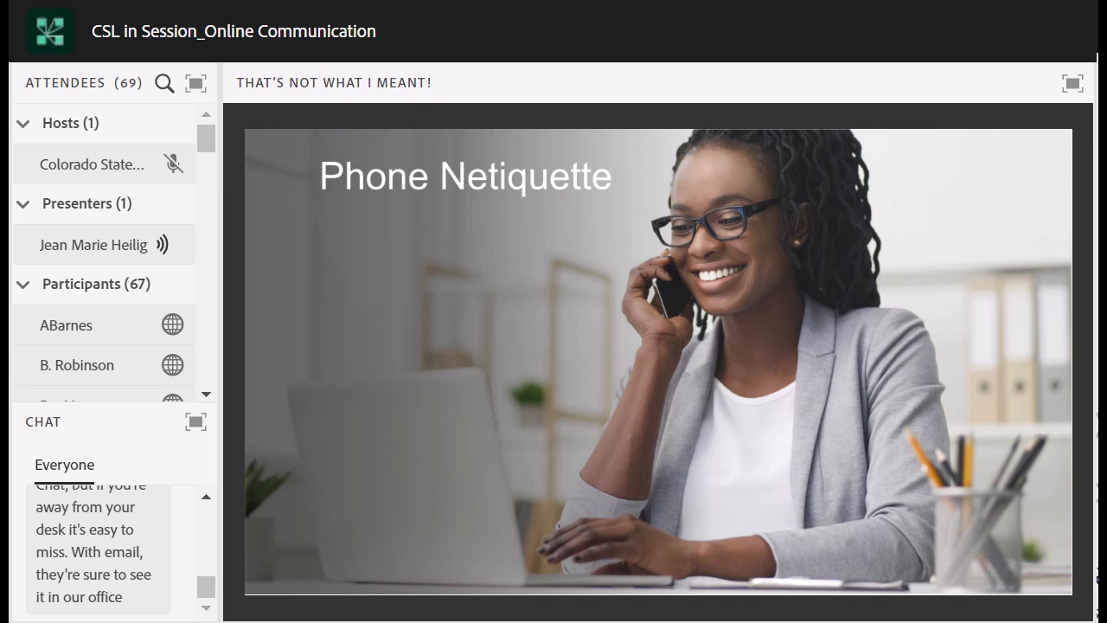
pyautogui.scroll(-3)
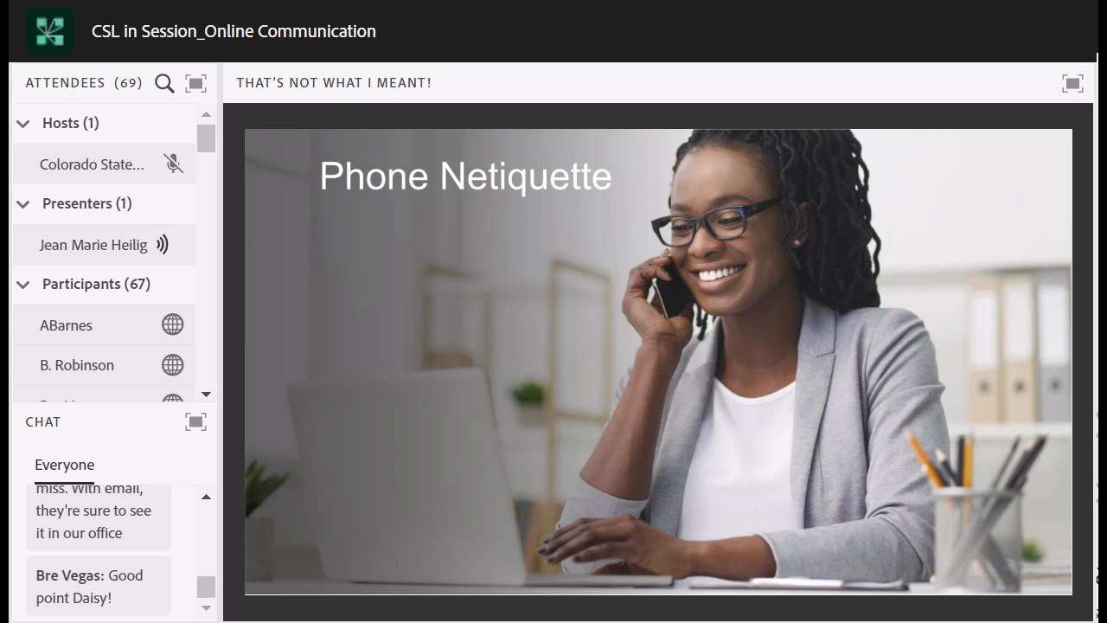
pyautogui.scroll(-3)
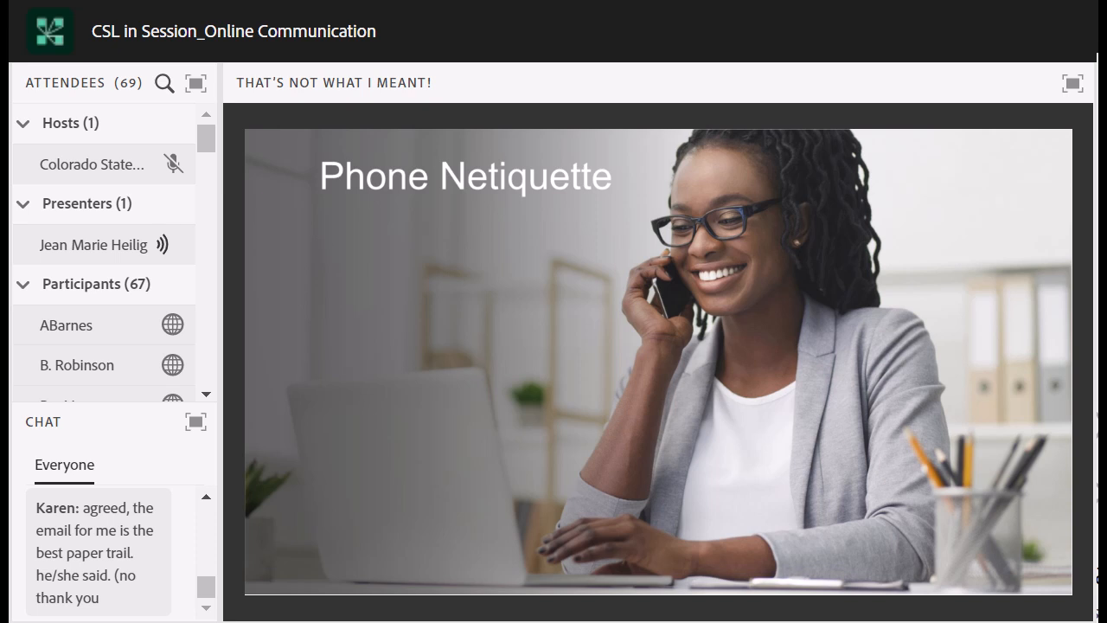
pyautogui.scroll(-3)
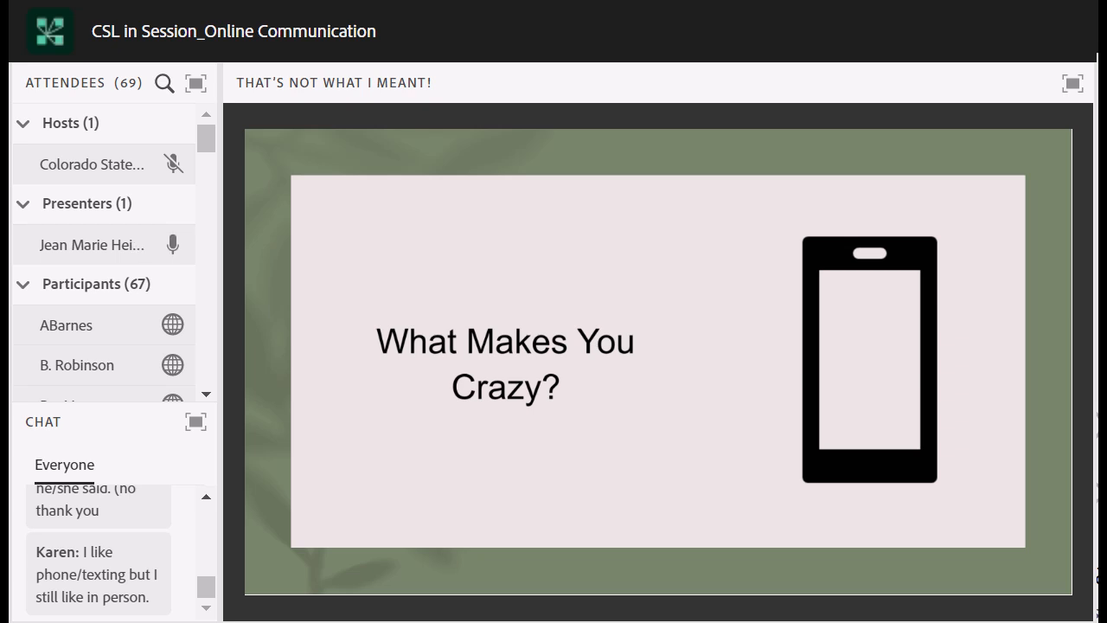
pyautogui.scroll(-3)
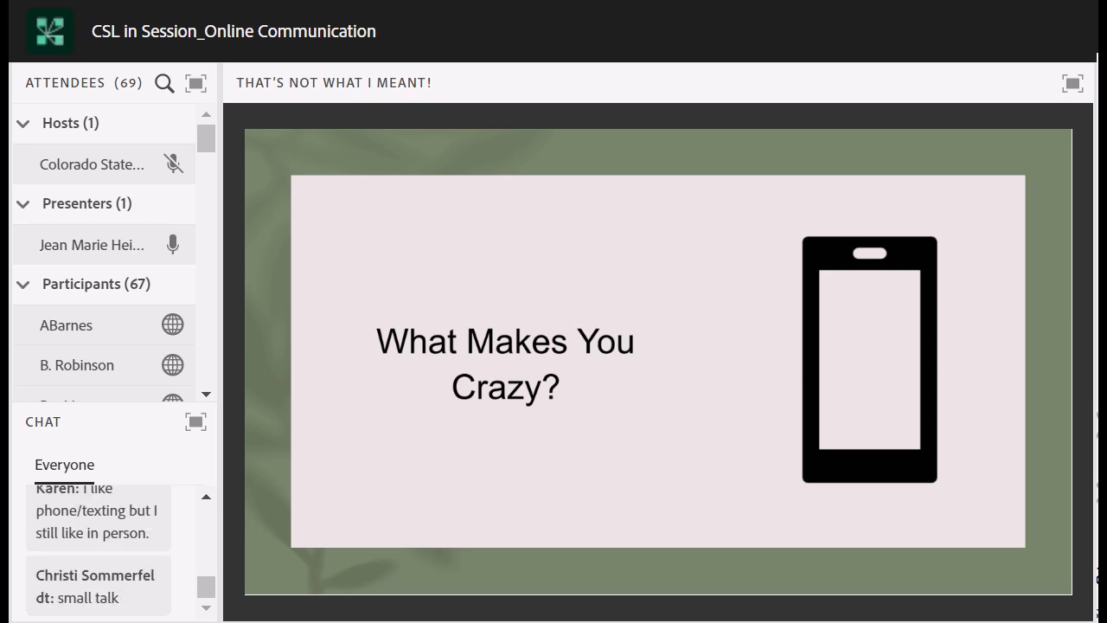
pyautogui.scroll(-3)
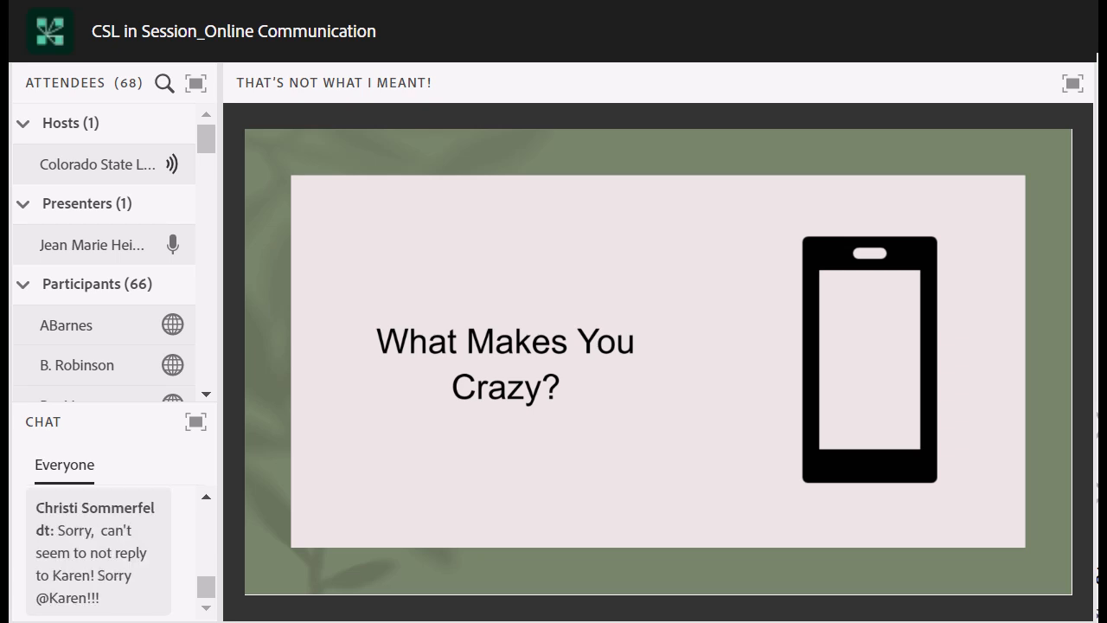
pyautogui.click(172, 245)
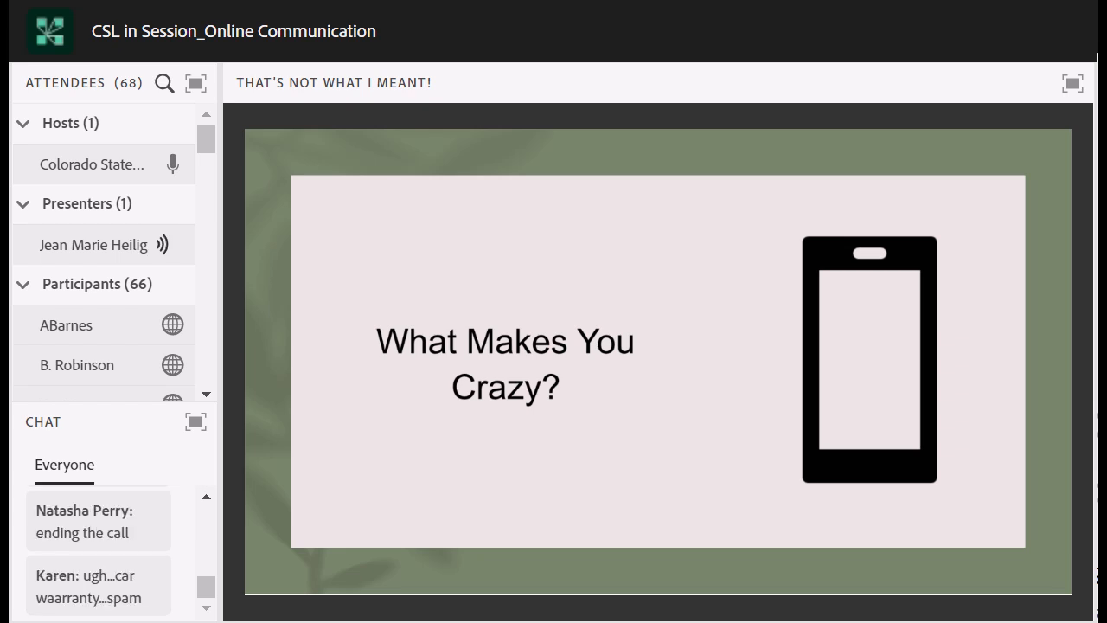
pyautogui.scroll(-3)
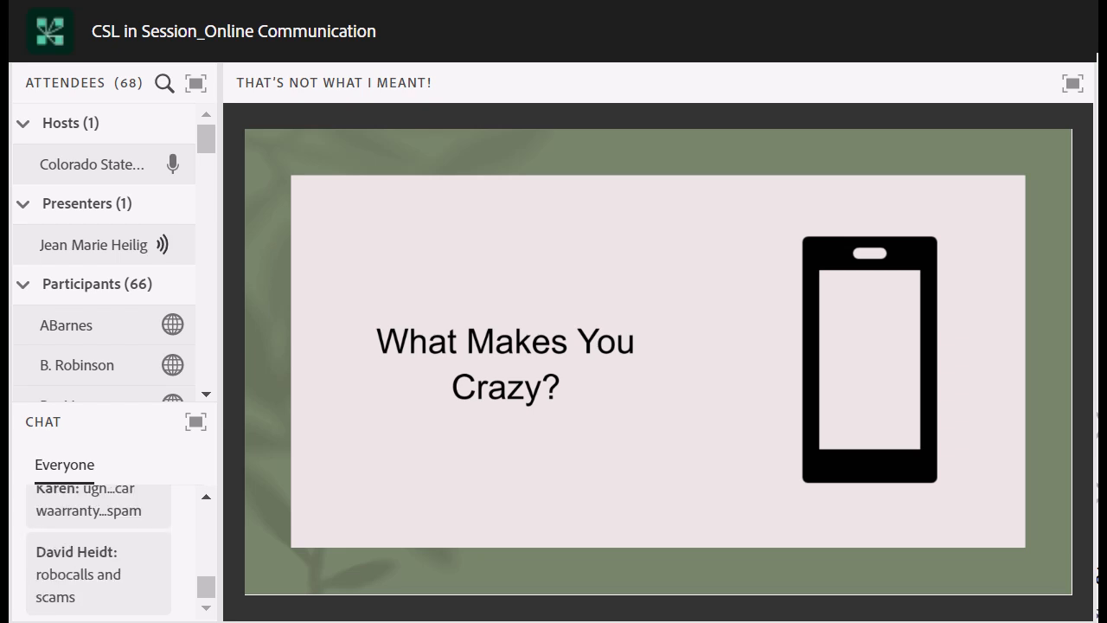
pyautogui.scroll(-3)
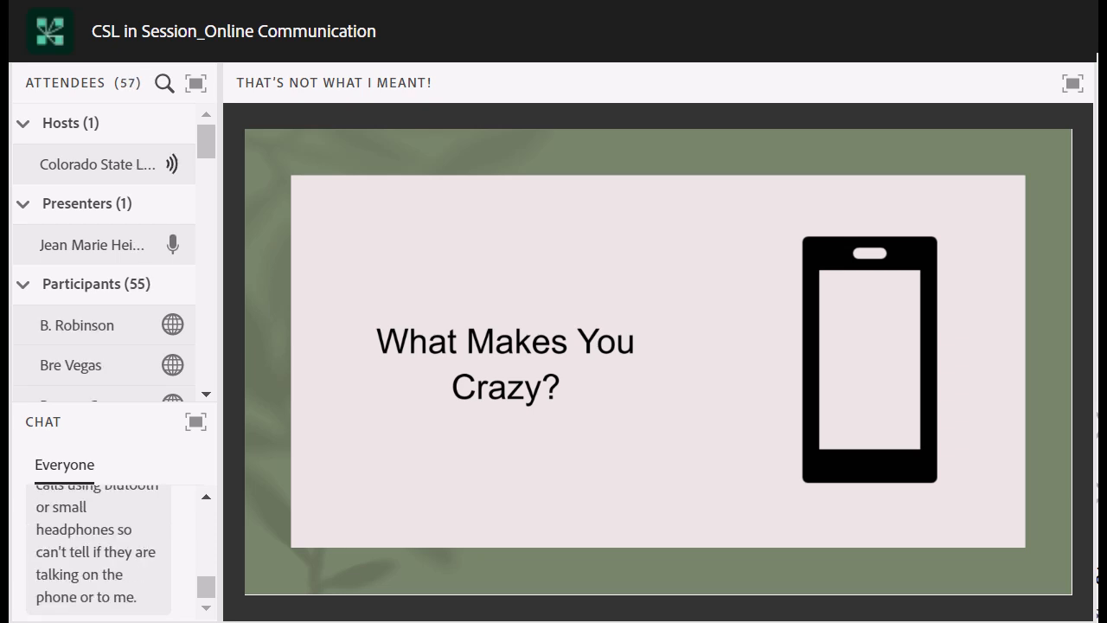
pyautogui.click(172, 244)
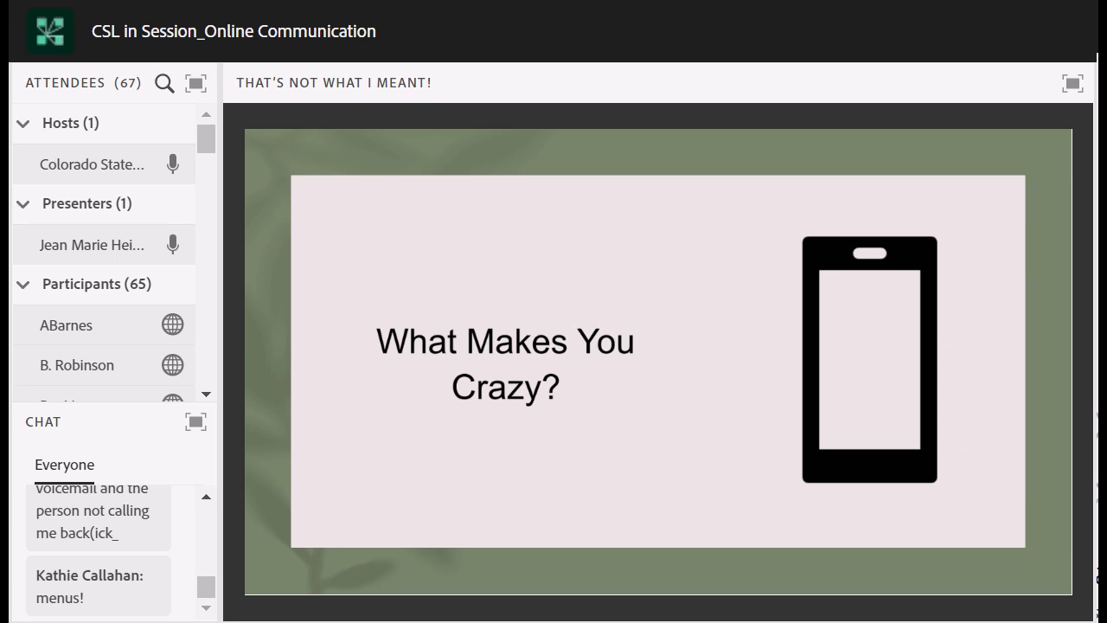
pyautogui.scroll(-3)
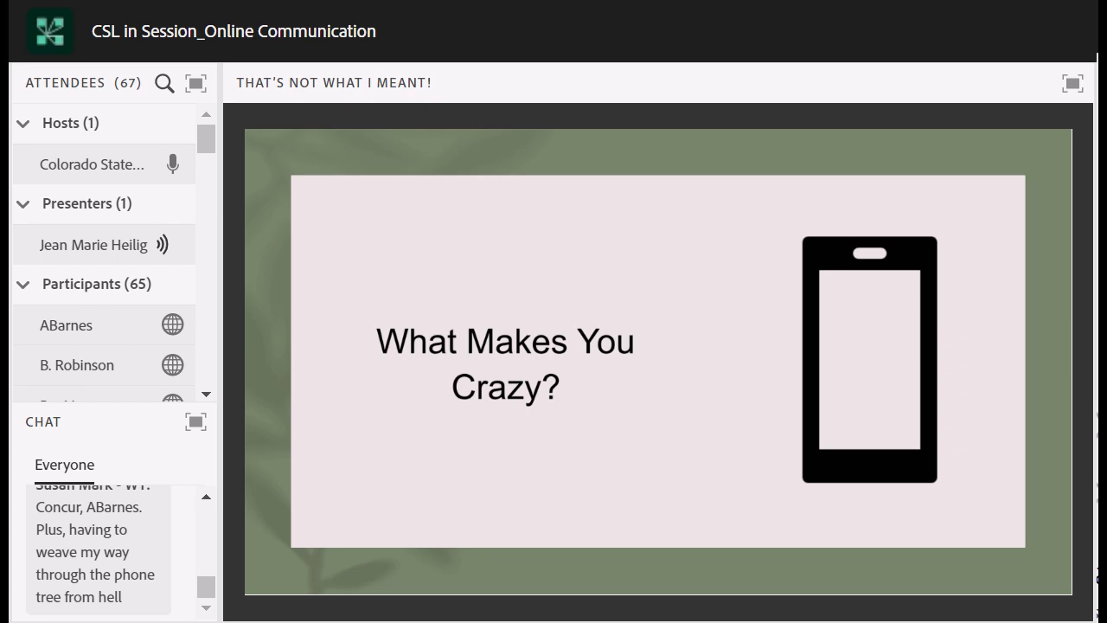
pyautogui.click(172, 164)
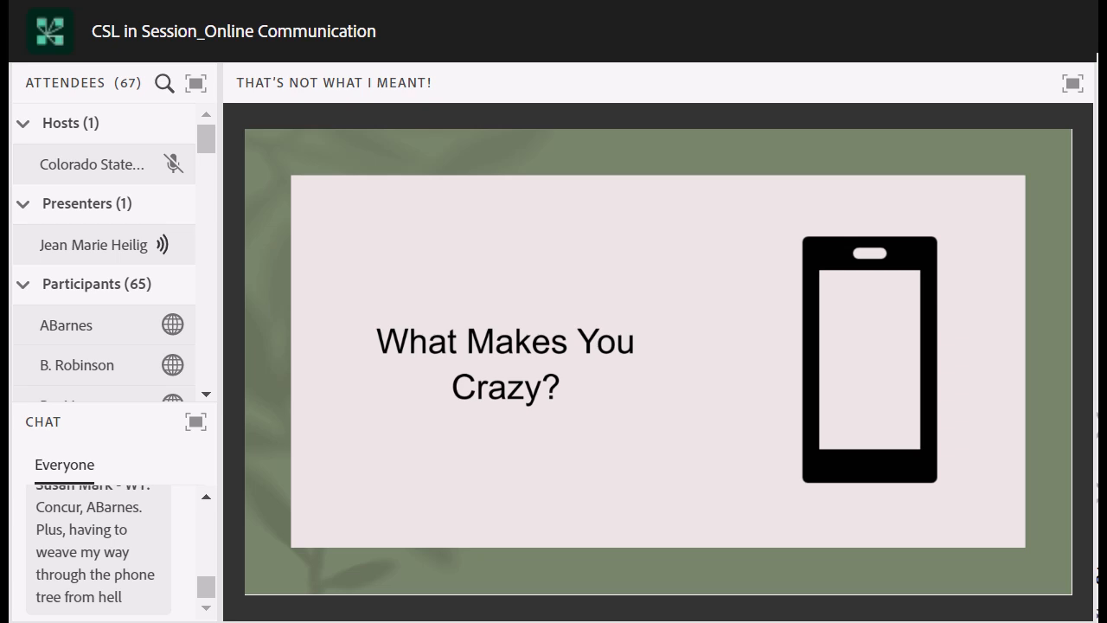
pyautogui.scroll(-3)
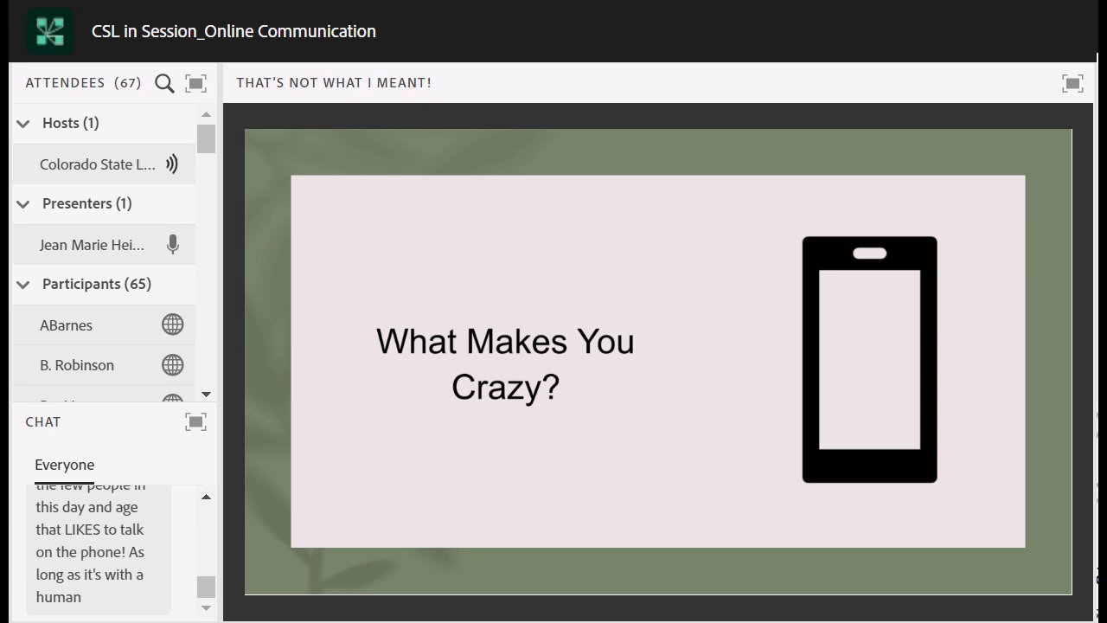
pyautogui.scroll(-3)
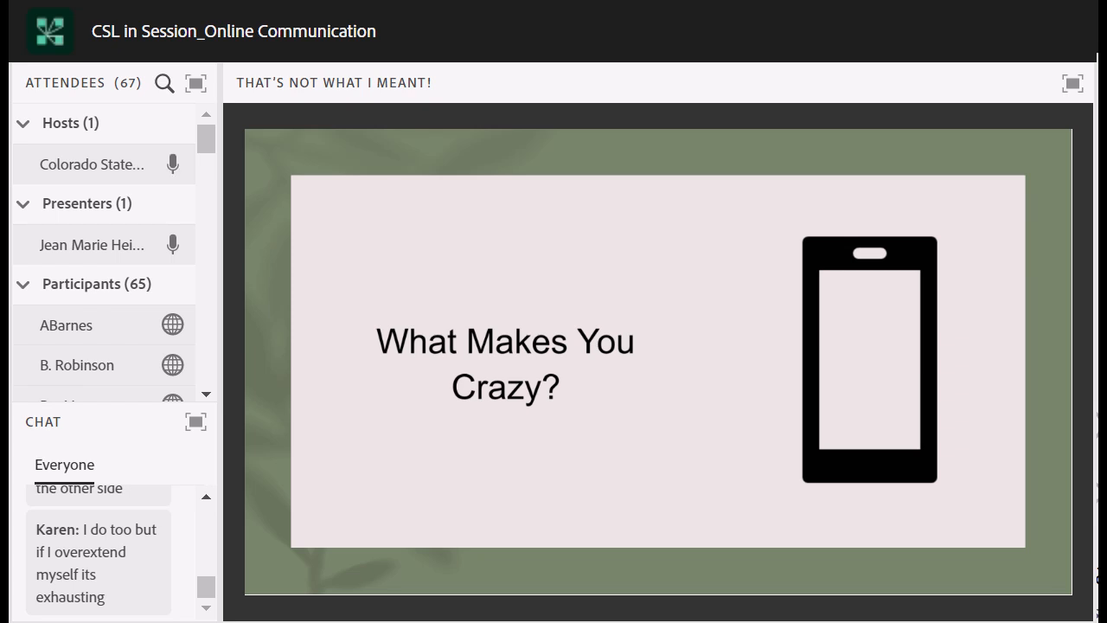
pyautogui.click(172, 164)
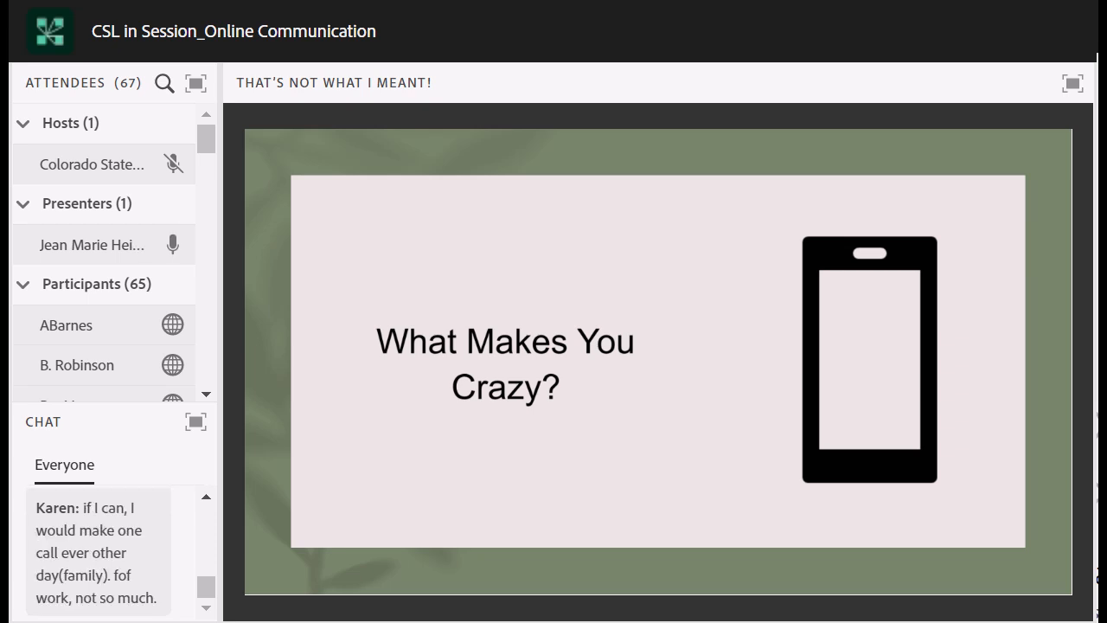
pyautogui.scroll(-3)
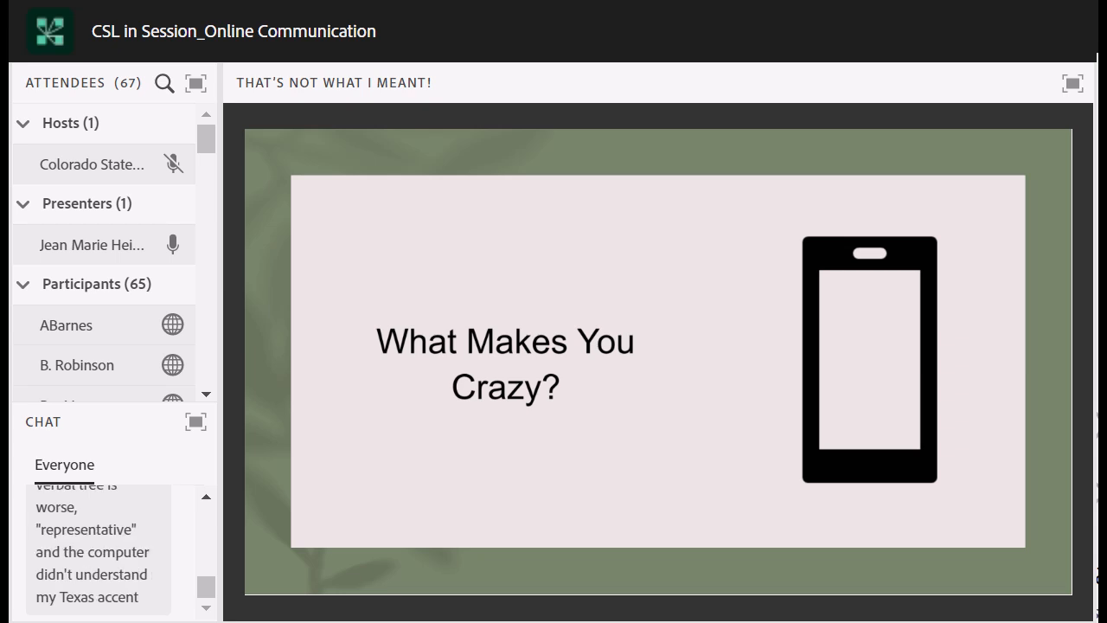
pyautogui.scroll(-3)
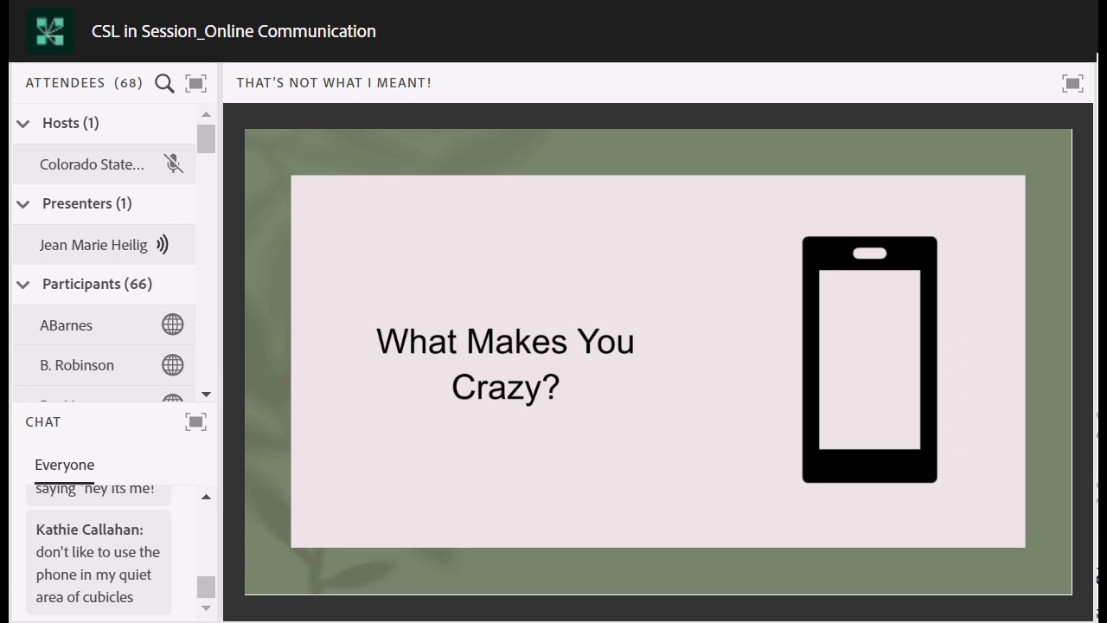
pyautogui.scroll(-3)
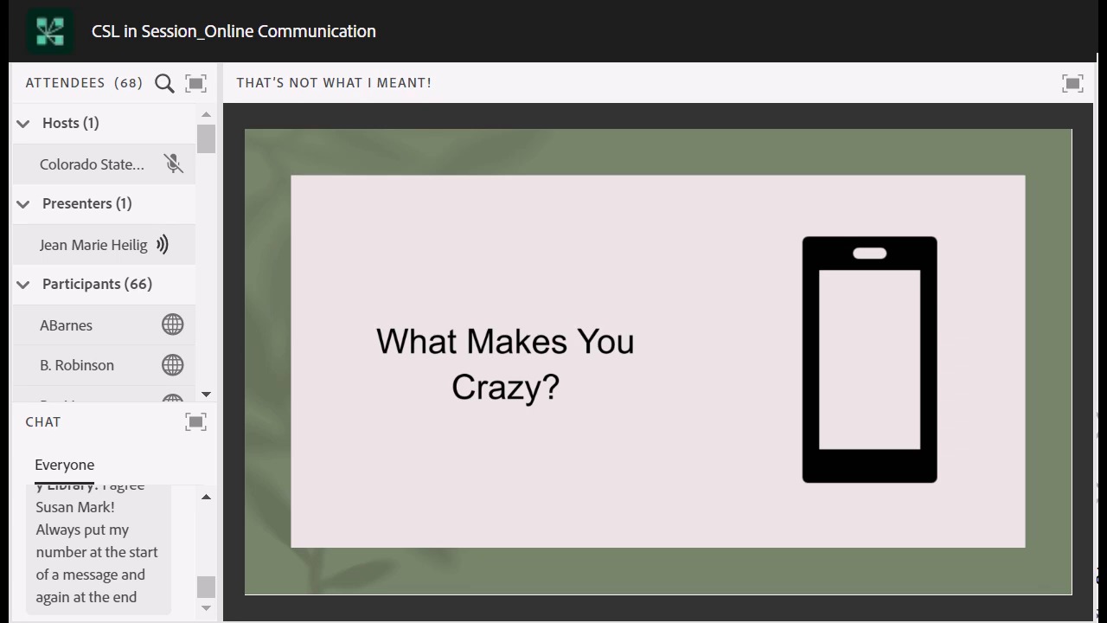
pyautogui.scroll(-3)
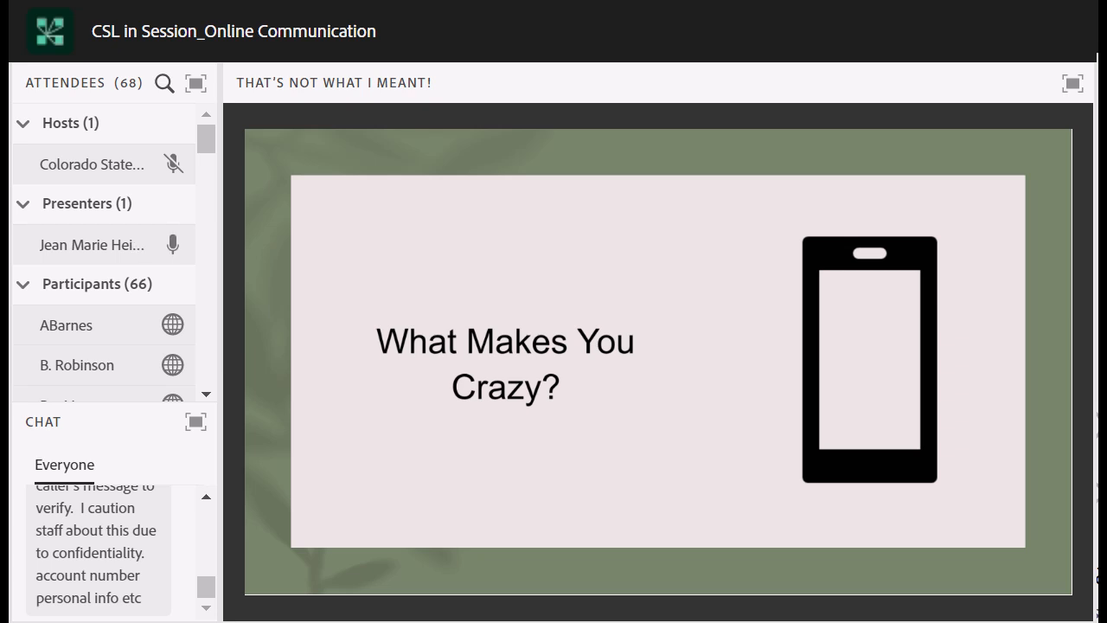
pyautogui.scroll(-3)
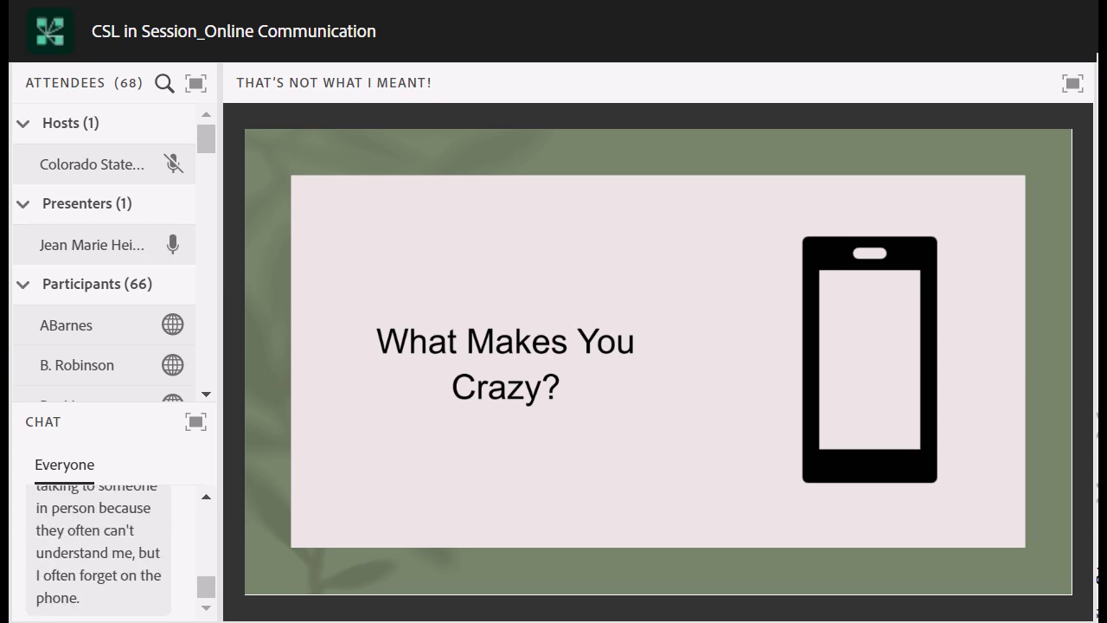
pyautogui.click(172, 163)
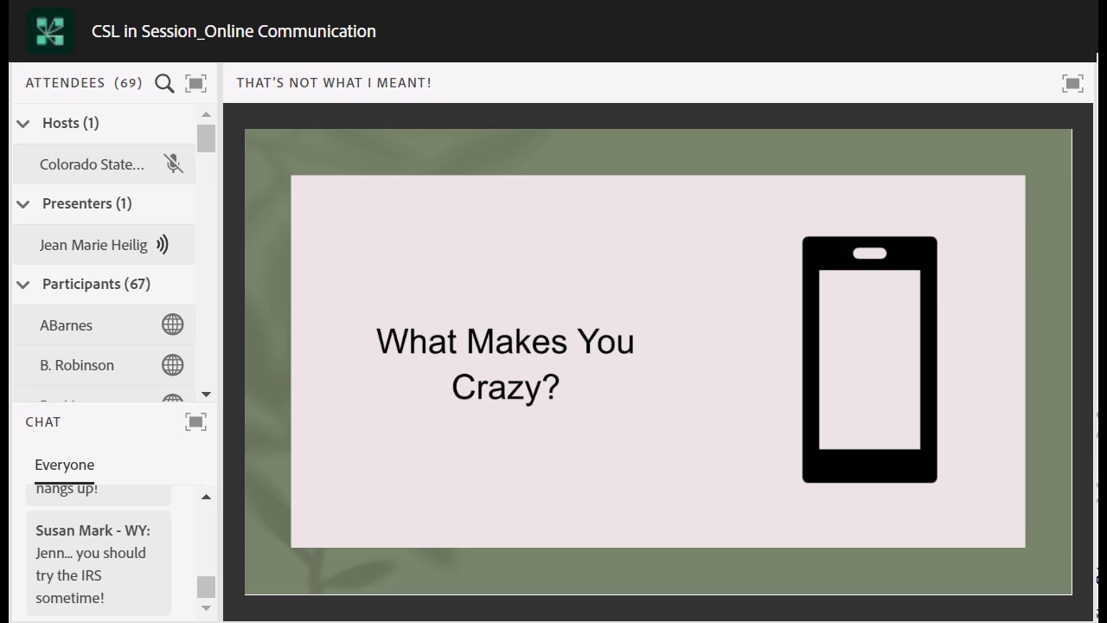
pyautogui.scroll(-3)
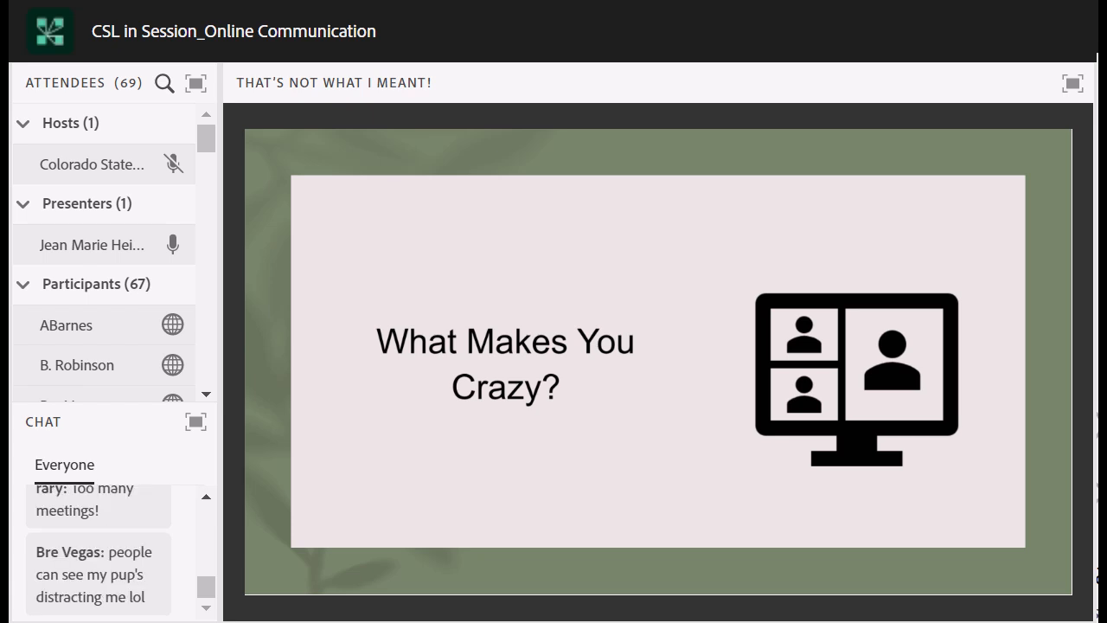
# Step: Show the video-monitor slide and read chat peeves about background noise and broken audio
pyautogui.scroll(-3)
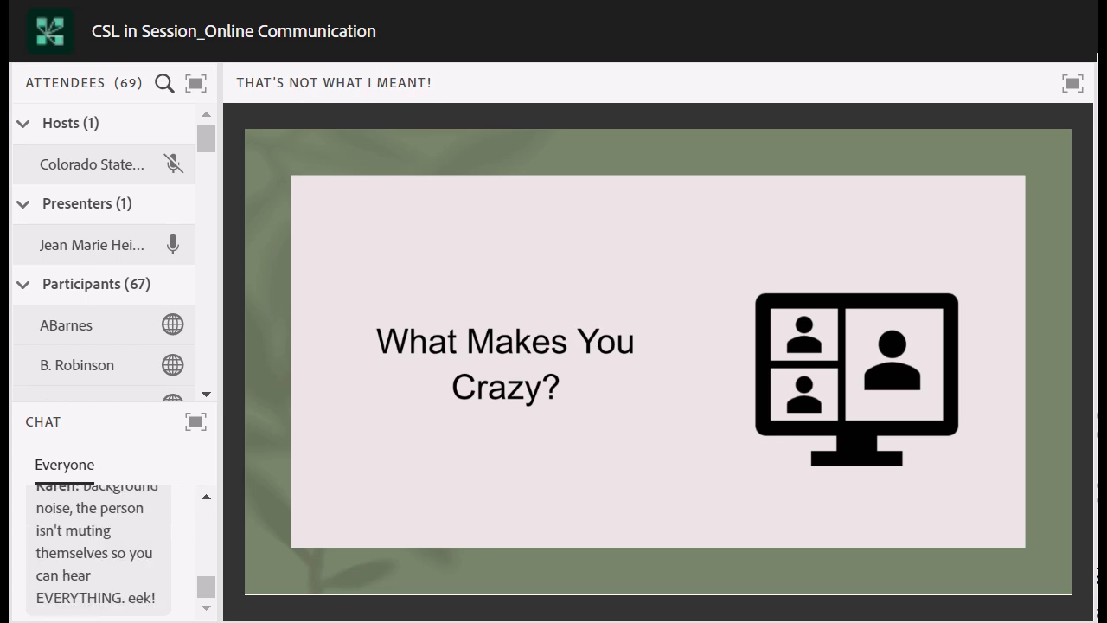
pyautogui.click(172, 163)
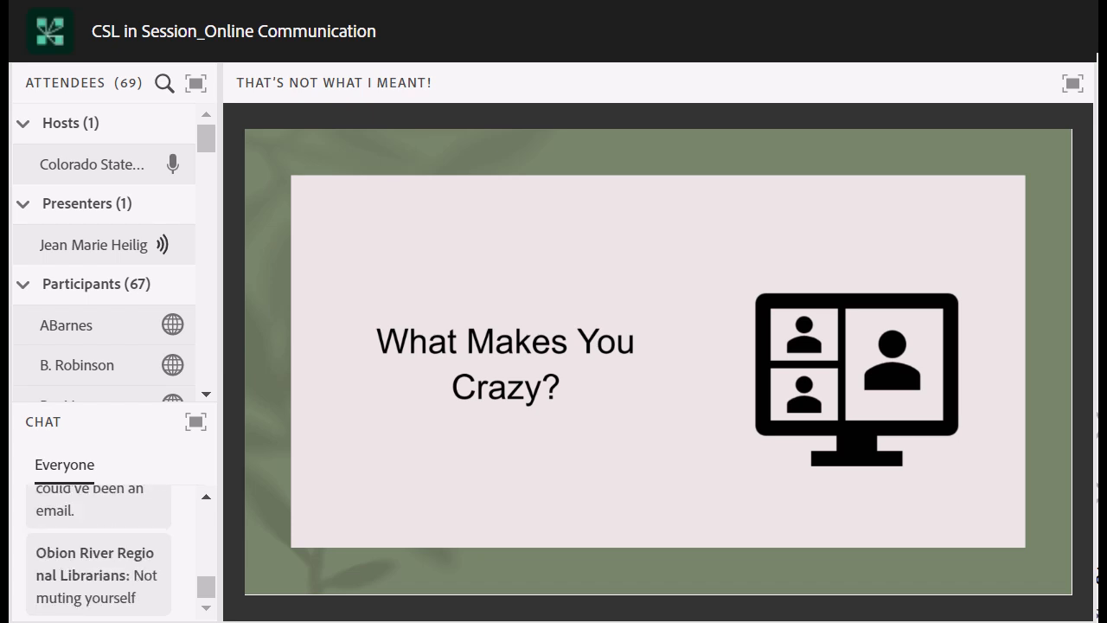
pyautogui.scroll(-3)
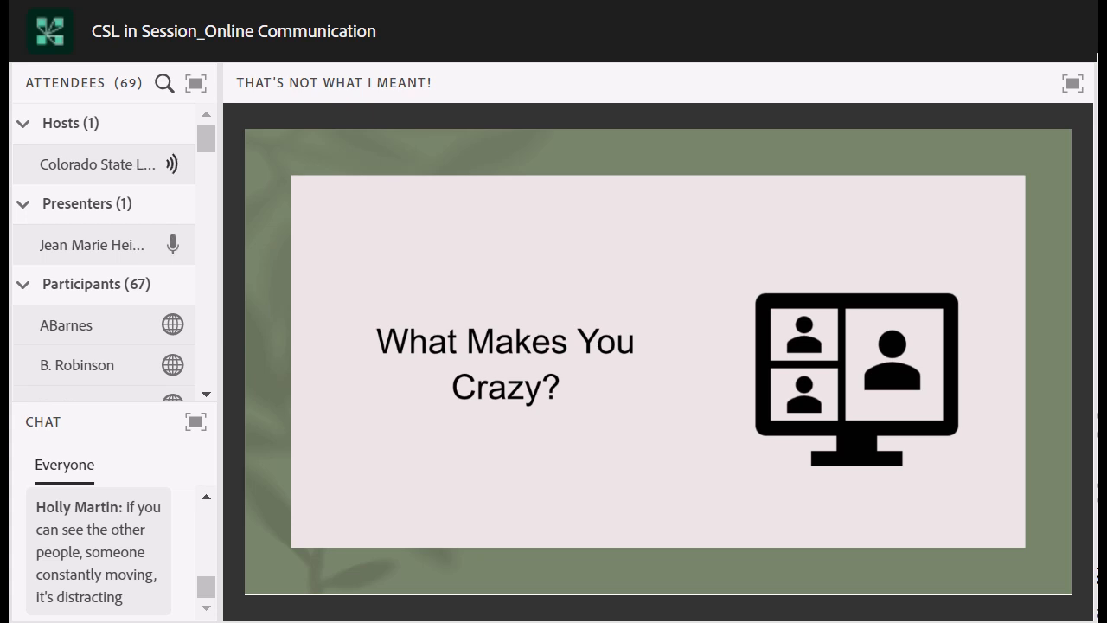
pyautogui.scroll(-3)
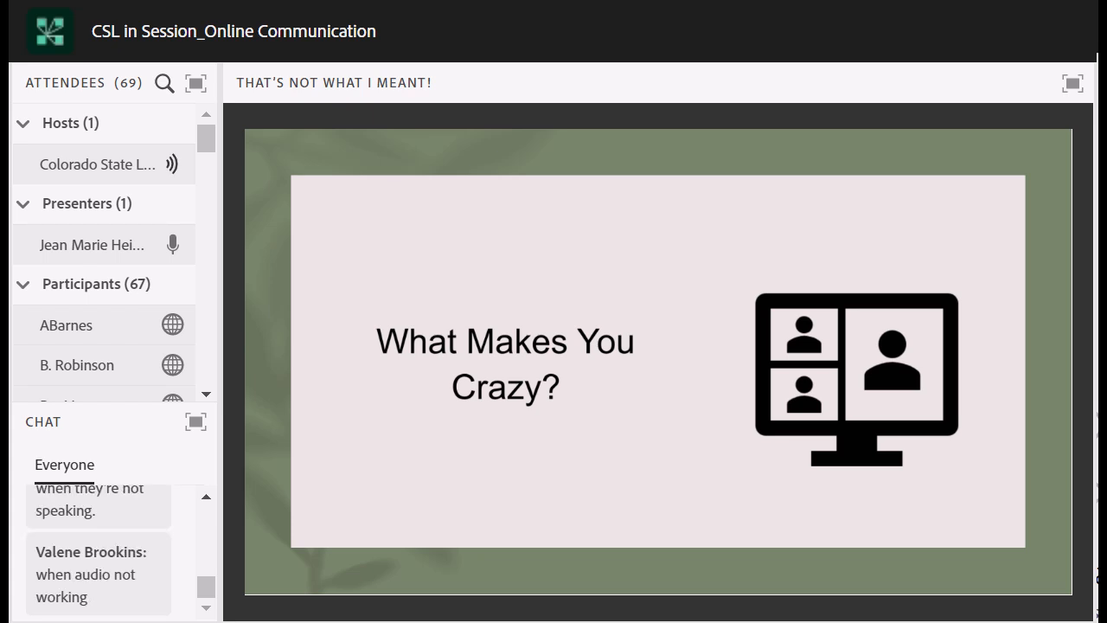
pyautogui.scroll(-3)
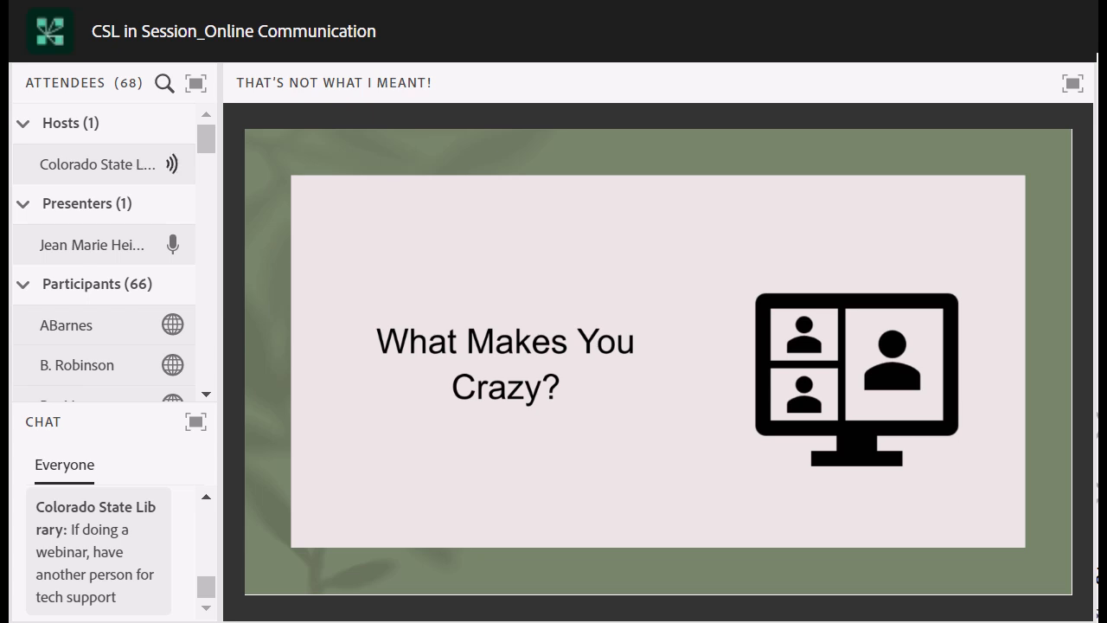
# Step: Read chat tips about host tech-support buddies, then advance to the Zoom Fatigue slide
pyautogui.scroll(-3)
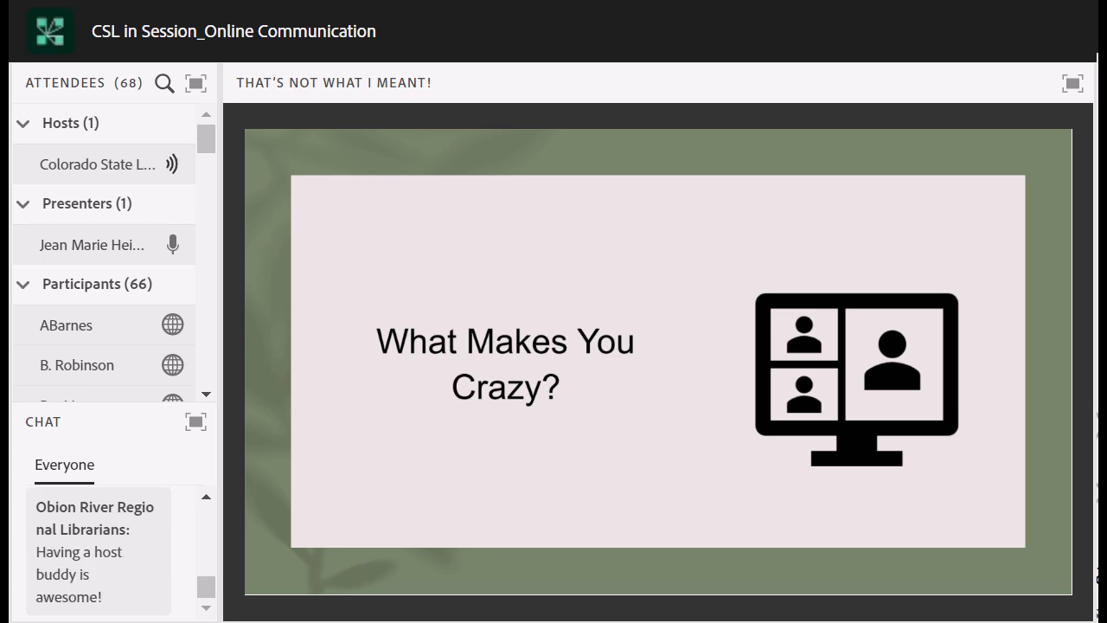
pyautogui.scroll(-3)
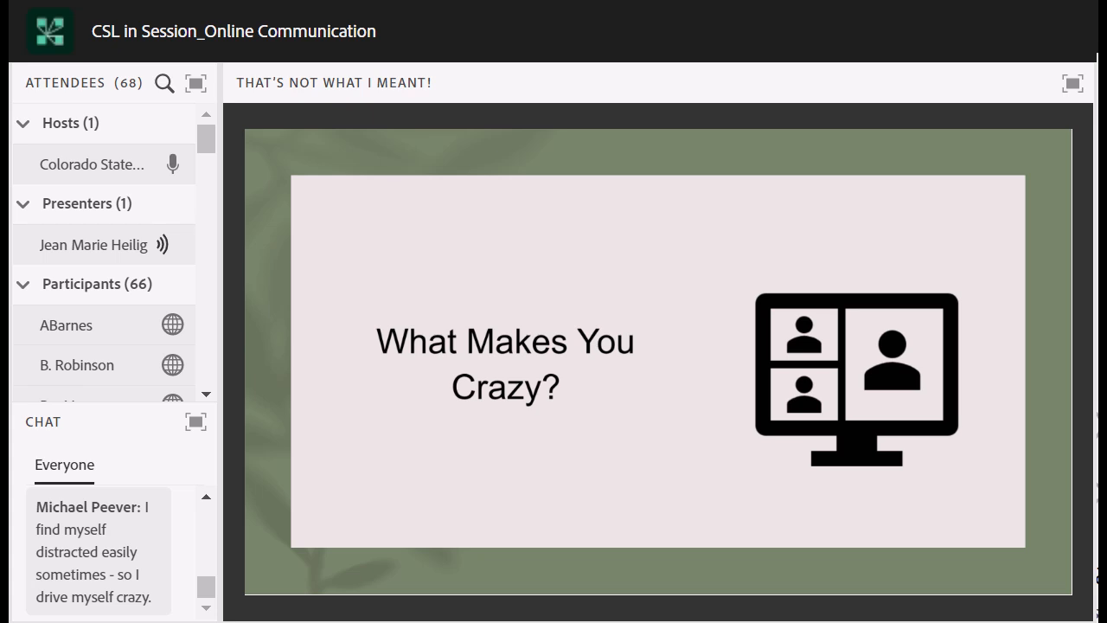
pyautogui.click(172, 163)
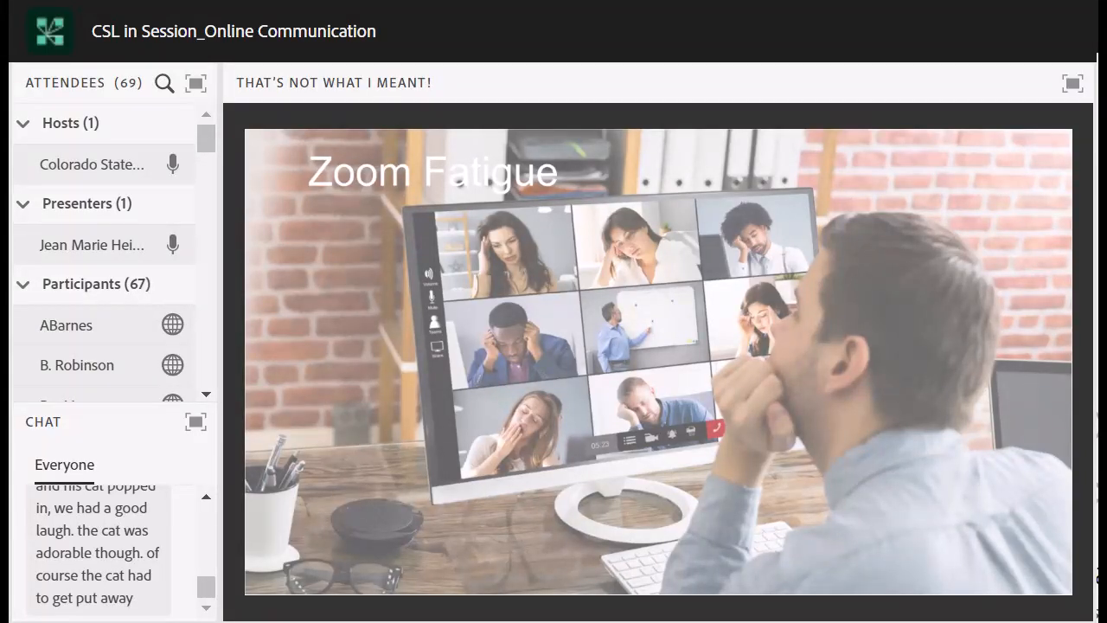
# Step: Advance from Zoom Fatigue to The Causes slide with dog, kitten and polar bear photos
pyautogui.click(172, 164)
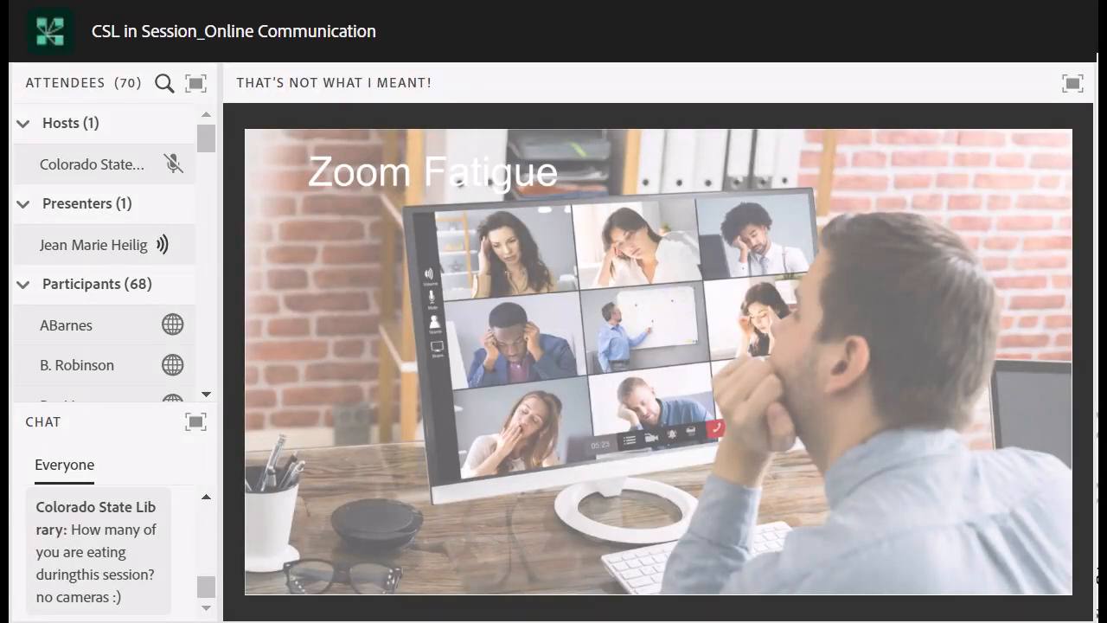
pyautogui.scroll(-3)
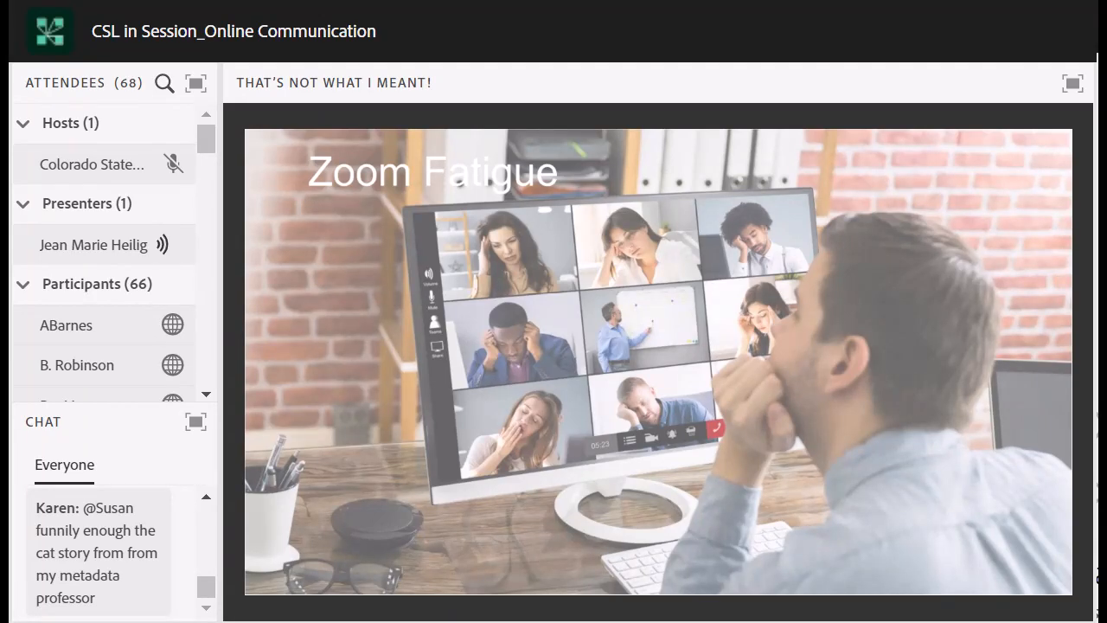
pyautogui.scroll(-3)
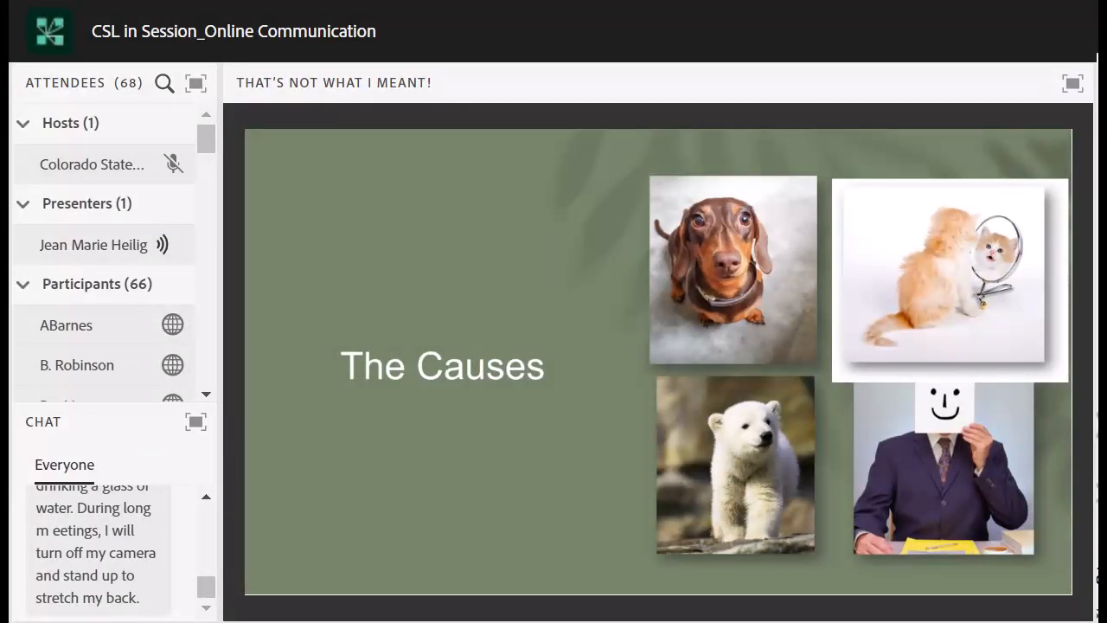
# Step: Follow The Causes slide until 'Better Meeting Attendance Leads To More Productive Sessions' appears
pyautogui.scroll(-3)
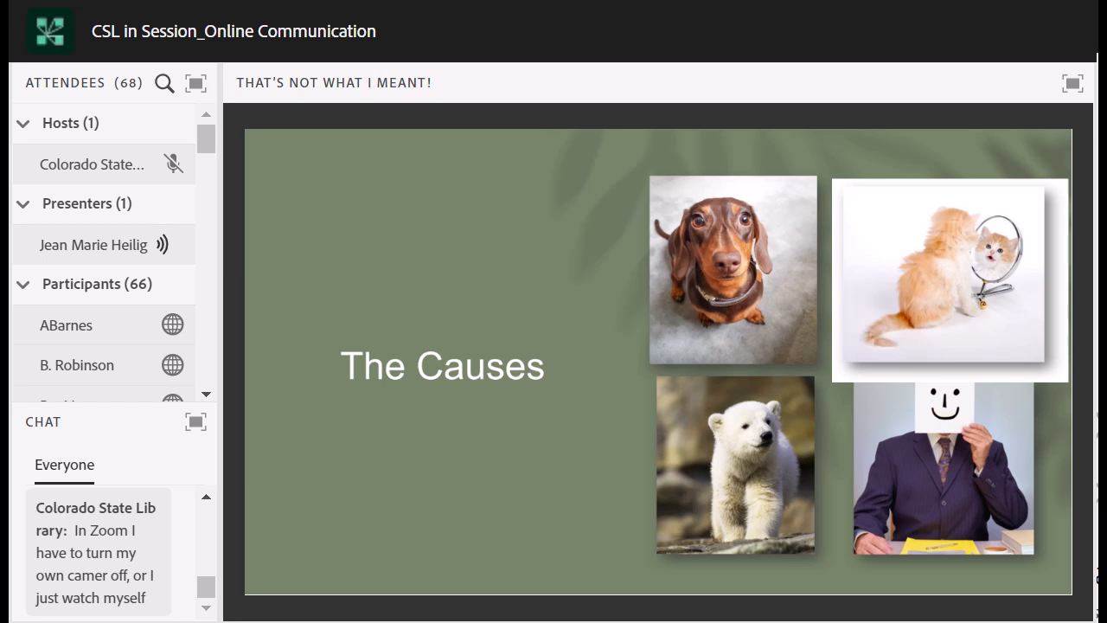
pyautogui.scroll(-3)
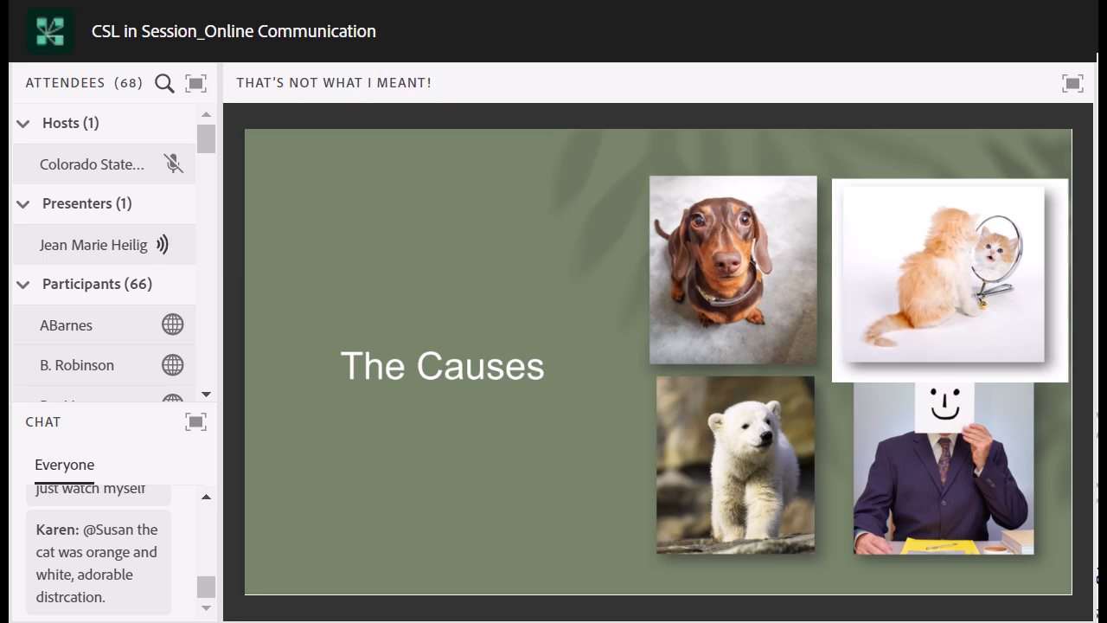
pyautogui.scroll(-3)
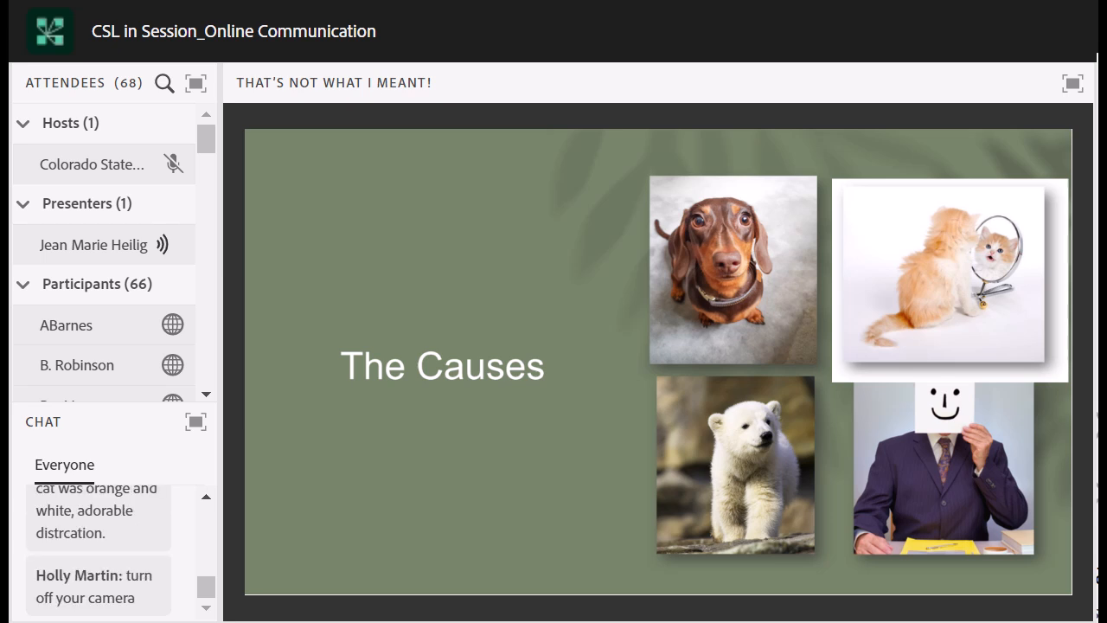
pyautogui.scroll(-3)
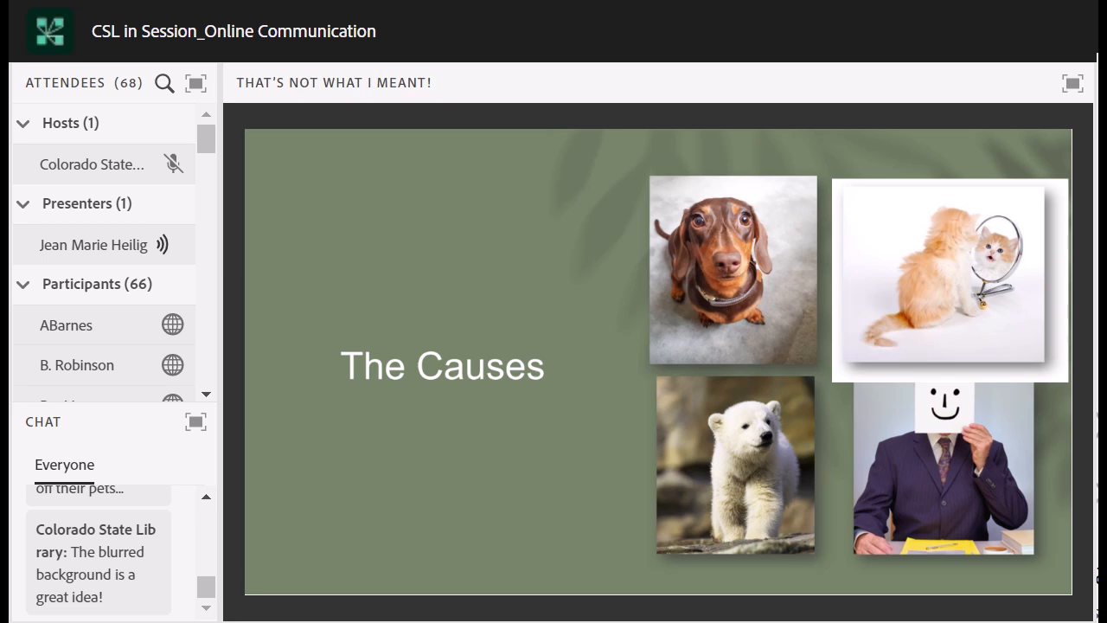
pyautogui.scroll(-3)
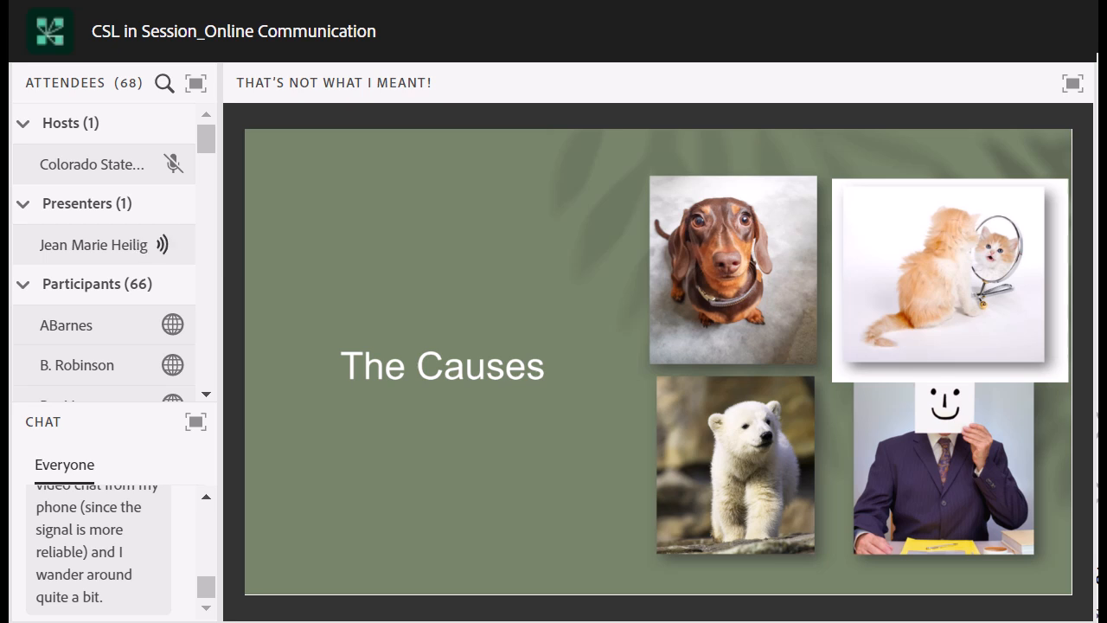
pyautogui.scroll(-3)
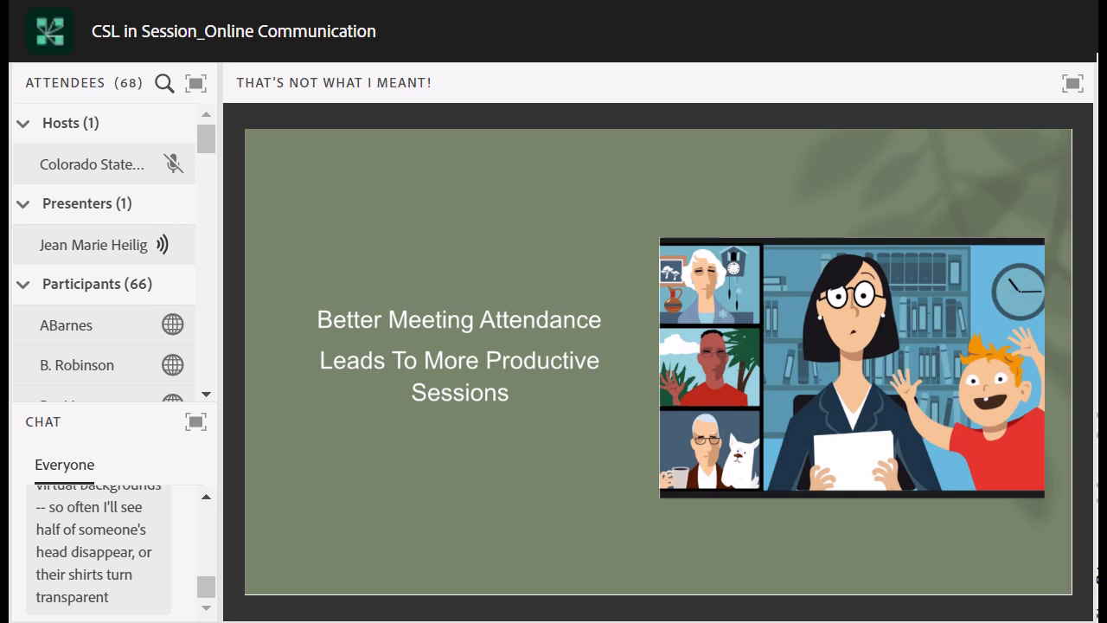
# Step: Read chat on Better Meeting Attendance until the HBR 'How to Make Virtual Meetings Feel More Real' slide
pyautogui.scroll(-3)
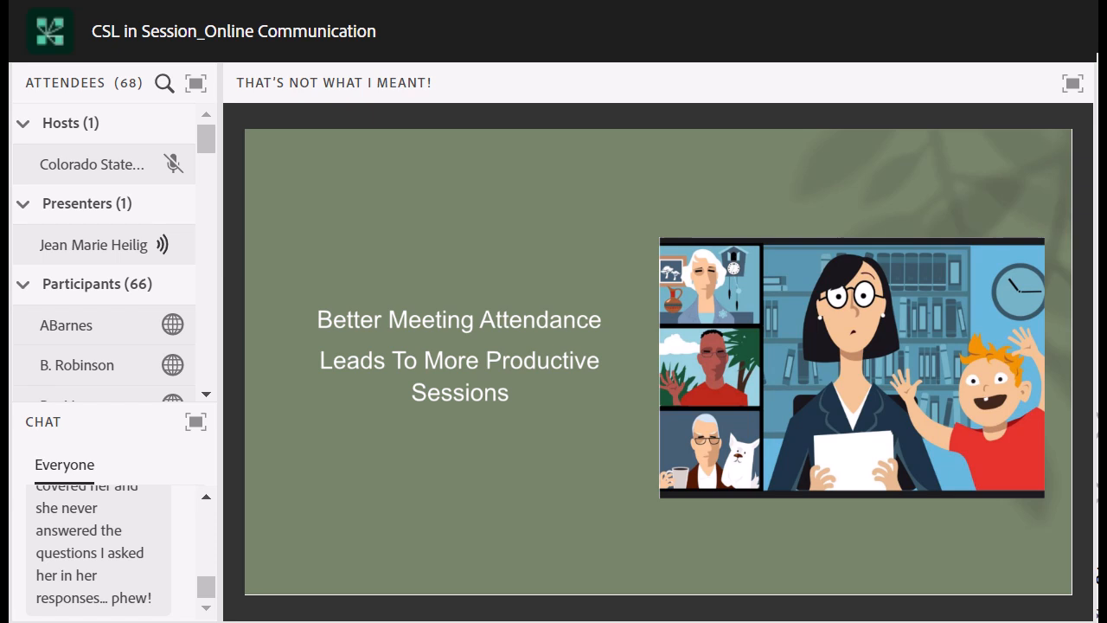
pyautogui.scroll(-3)
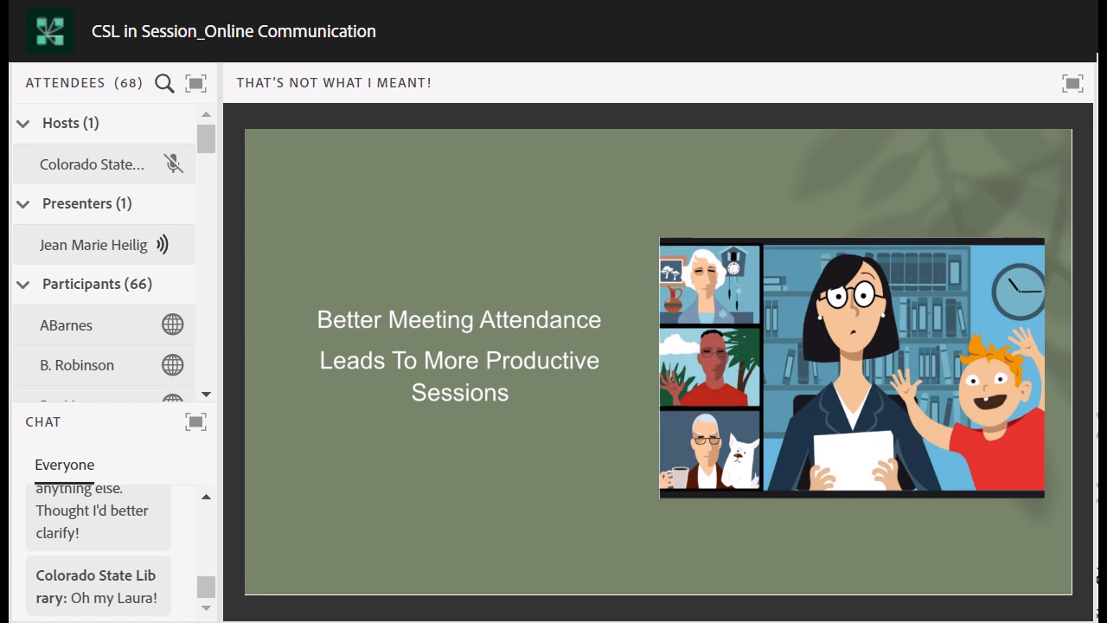
pyautogui.scroll(-3)
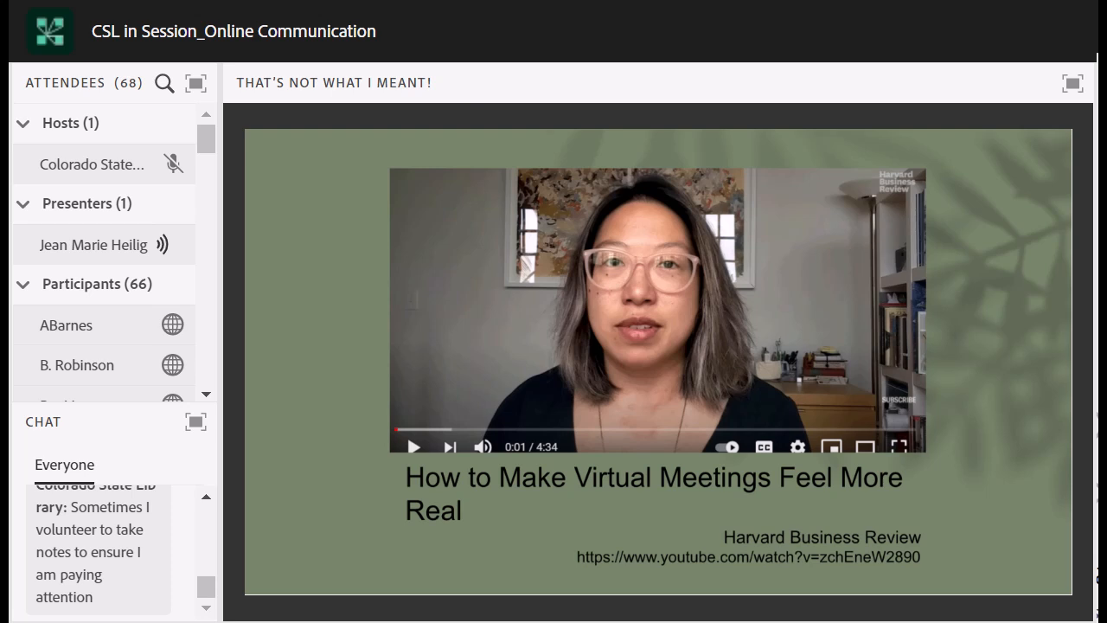
# Step: Leave the HBR video slide for the Wrap Up pod with CSL in Session branding
pyautogui.click(172, 164)
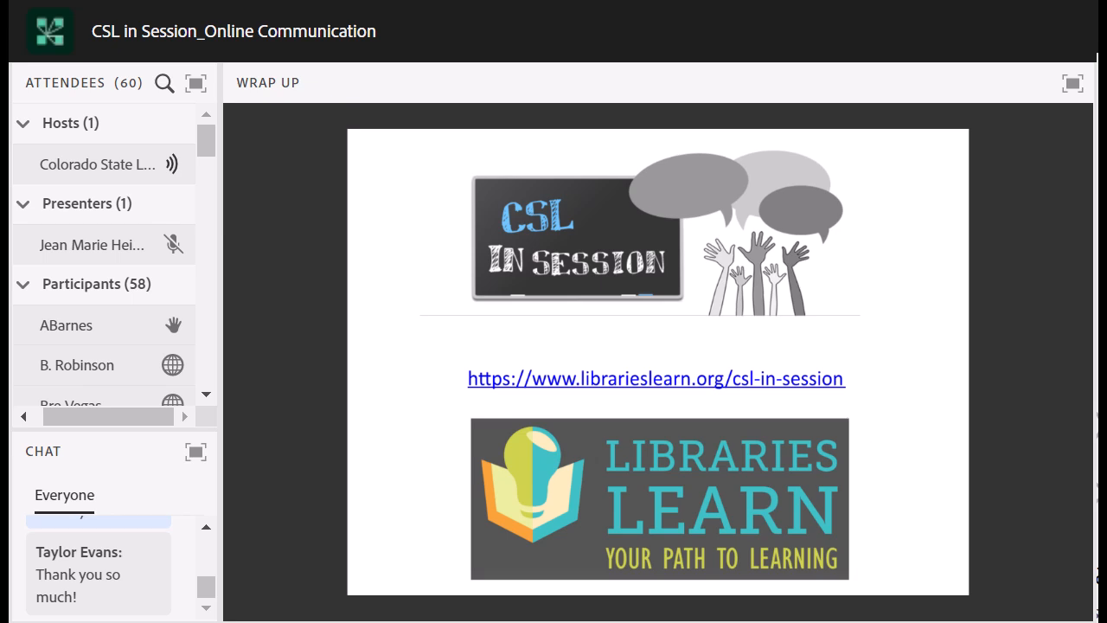
pyautogui.scroll(-3)
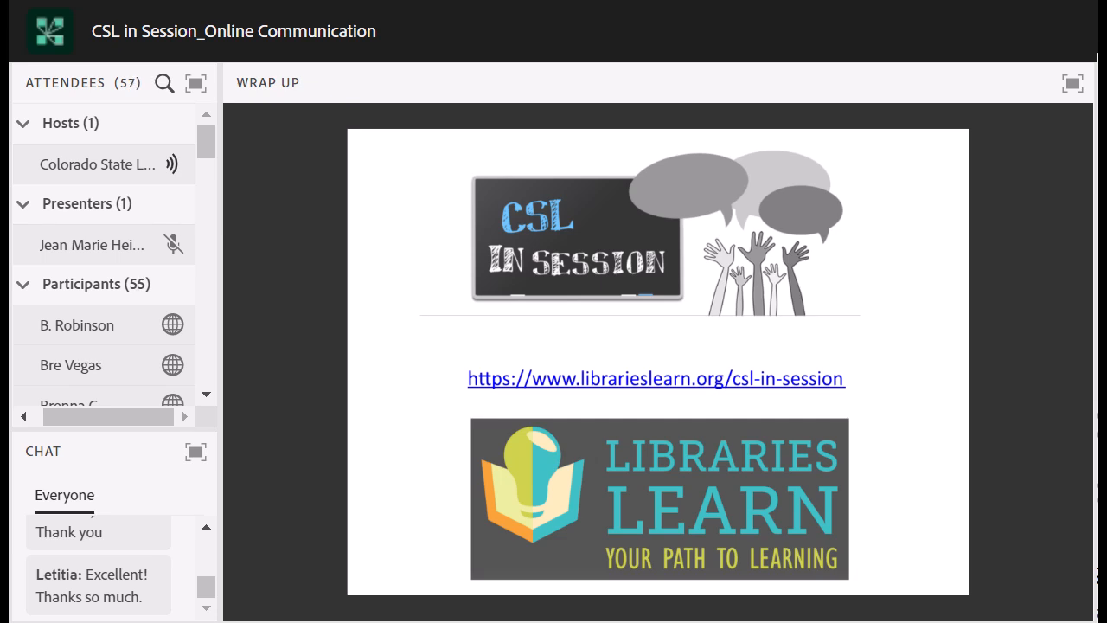
pyautogui.scroll(-3)
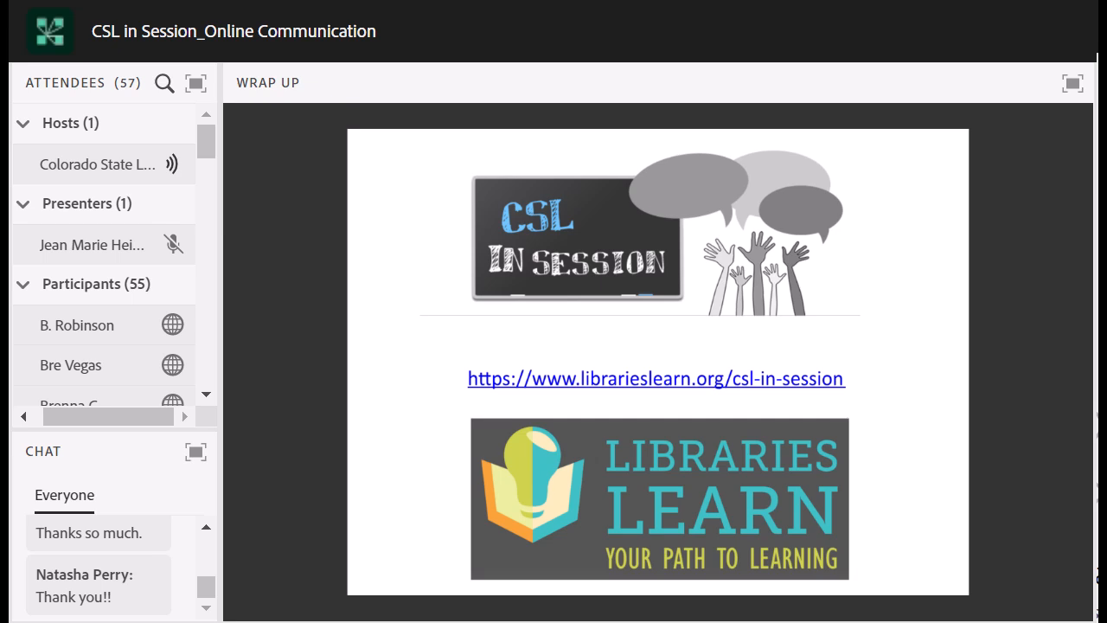